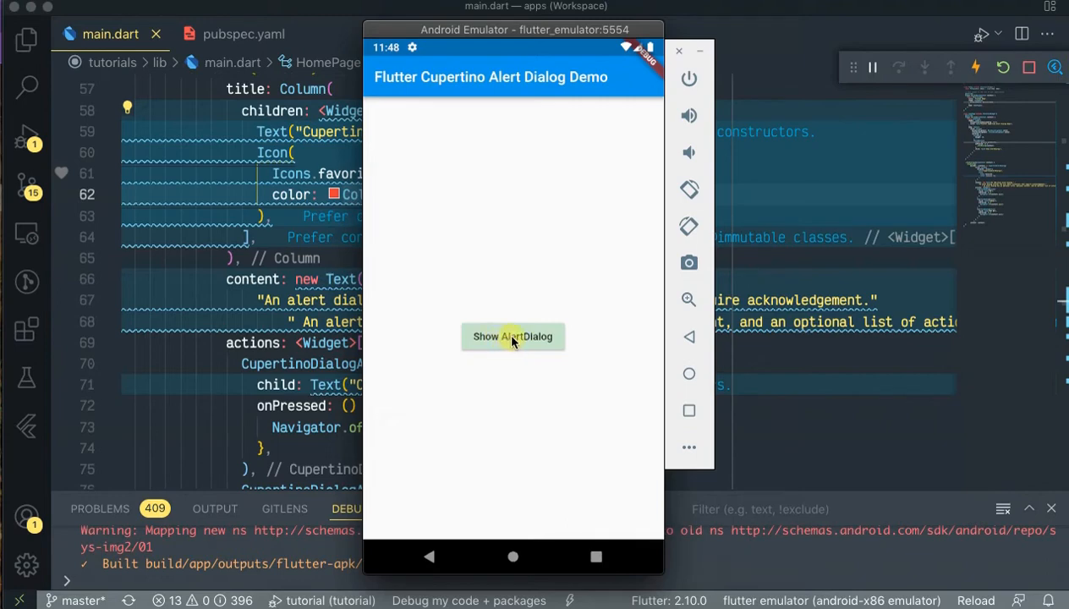
In the emulator, open the Show AlertDialog dialog, dismiss it with OK, and reopen it.
{"action": "left_click", "coordinate": [512, 336]}
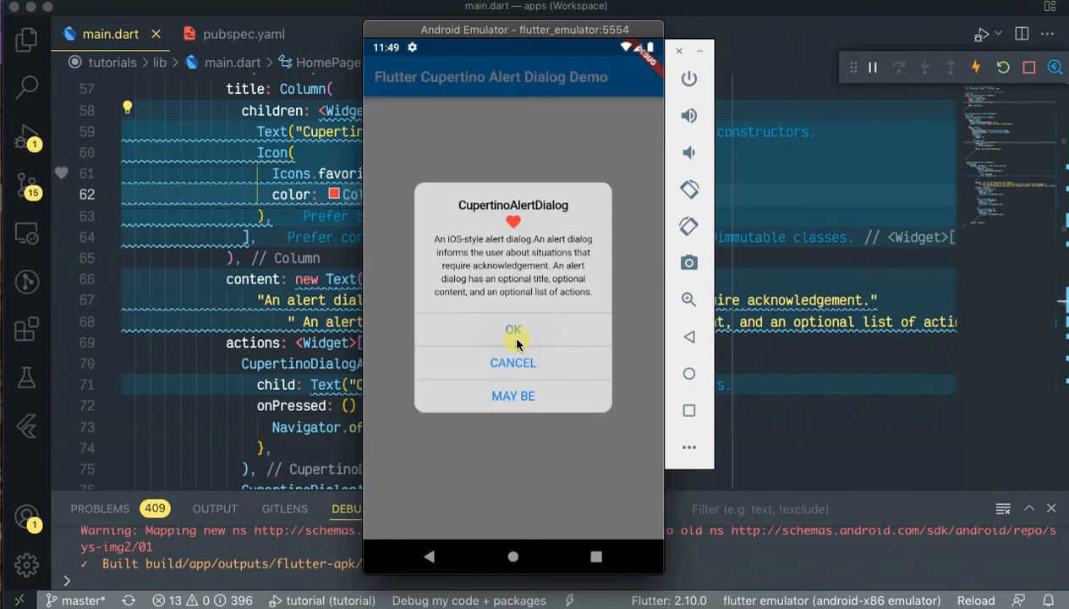
{"action": "left_click", "coordinate": [513, 329]}
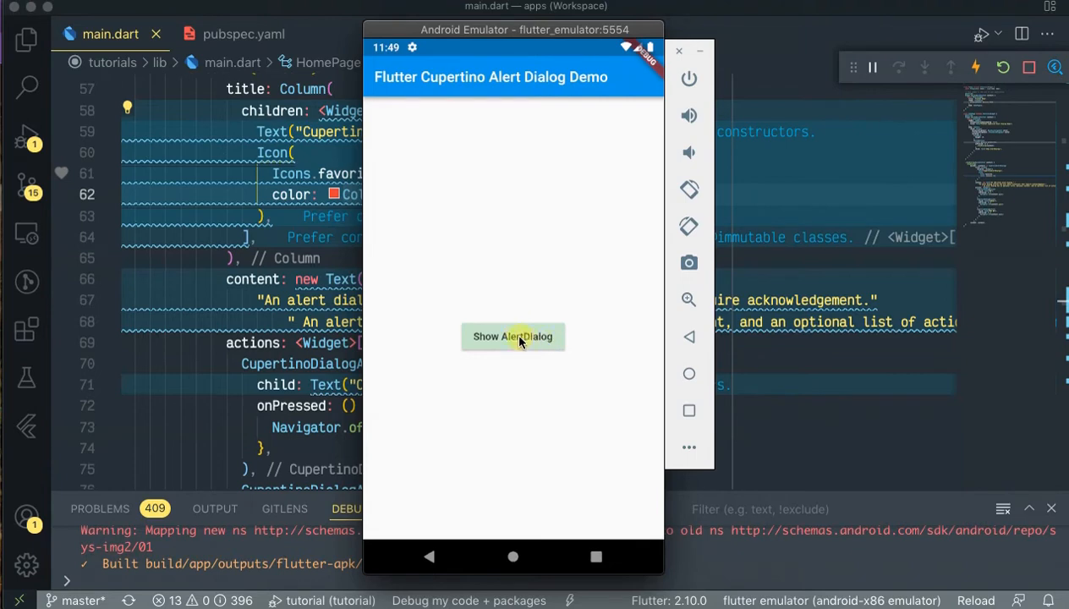
{"action": "left_click", "coordinate": [512, 337]}
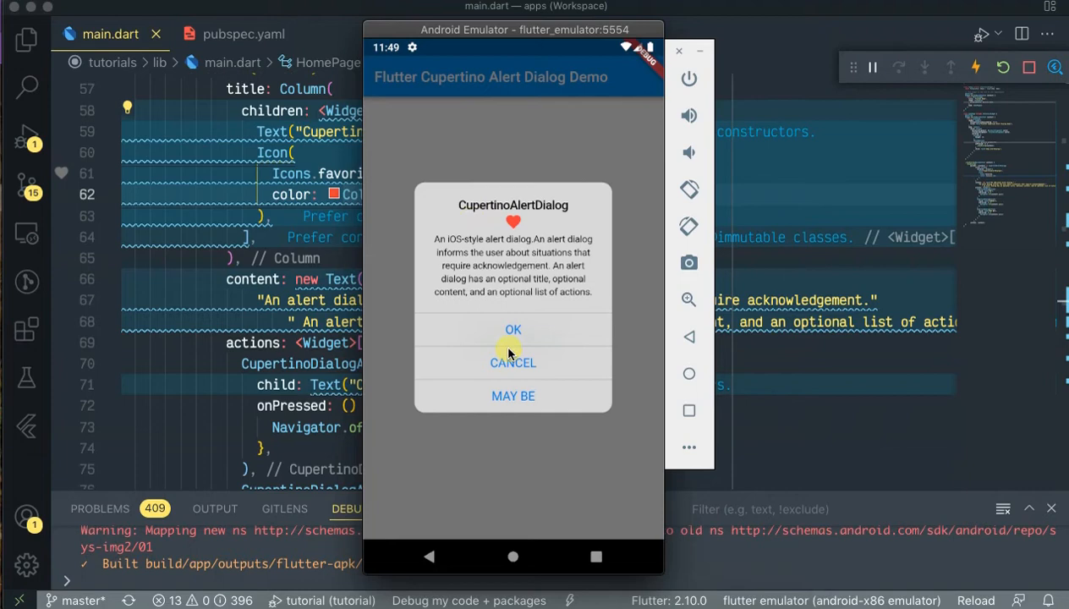
{"action": "mouse_move", "coordinate": [514, 362]}
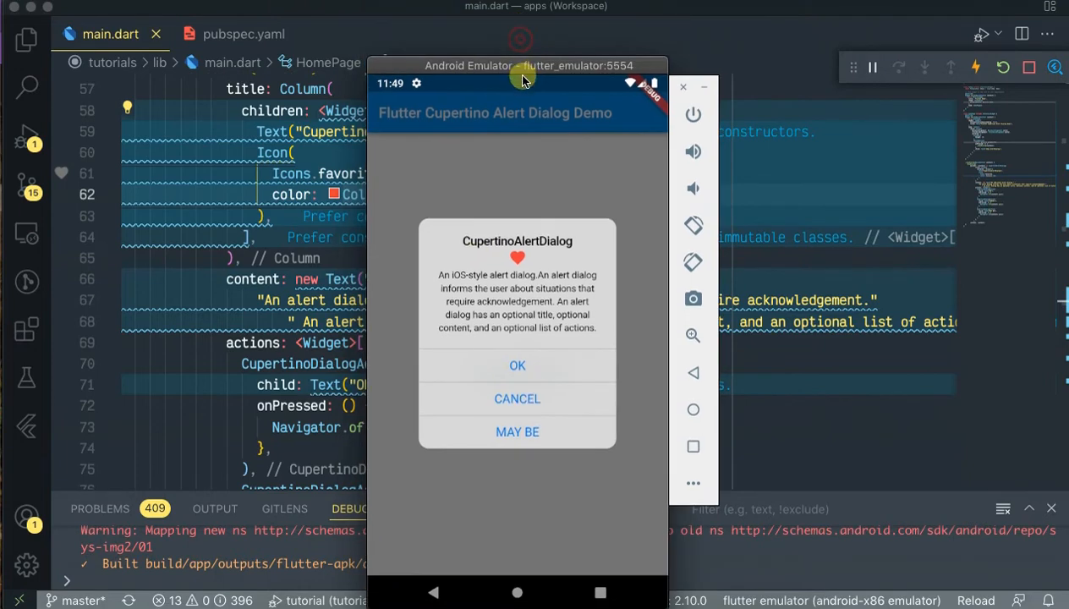
{"action": "mouse_move", "coordinate": [473, 66]}
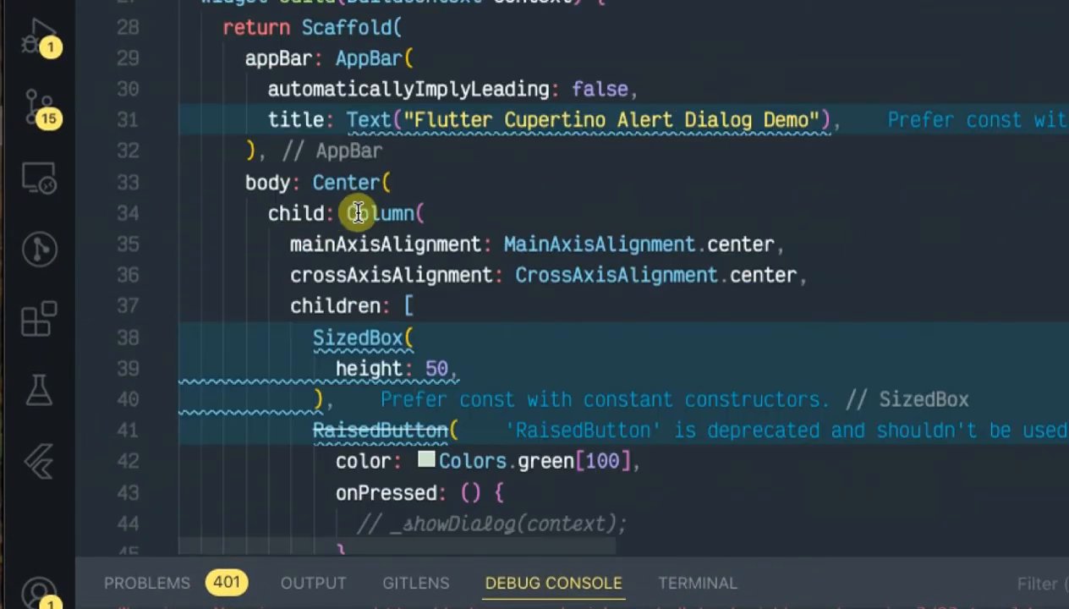
Add const before the AppBar title Text, the 50-high SizedBox and Text('Show AlertDialog').
{"action": "scroll", "scroll_direction": "up", "scroll_amount": 3}
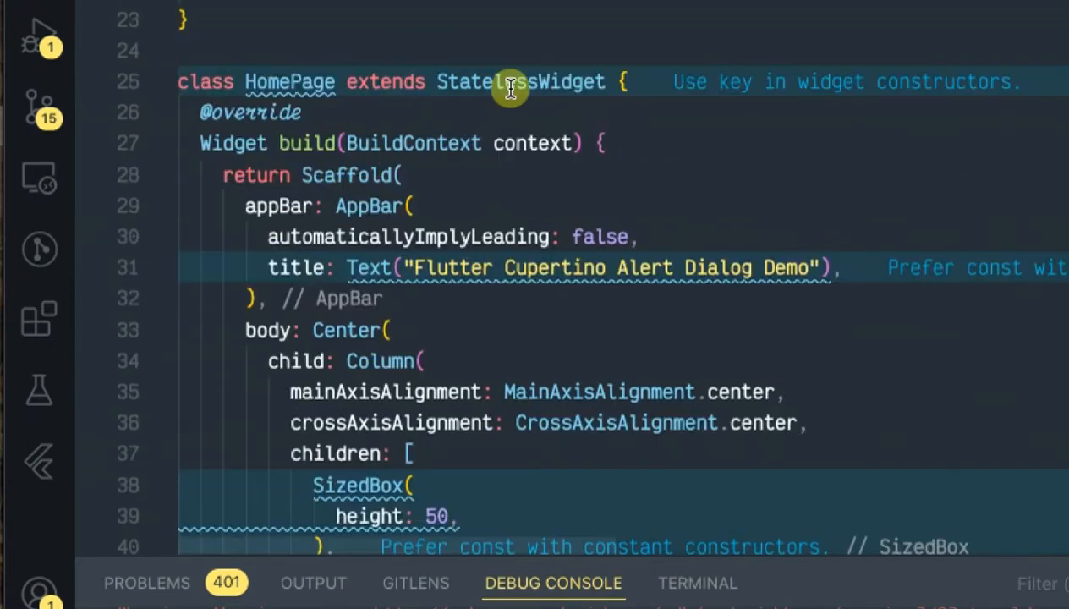
{"action": "left_click", "coordinate": [343, 175]}
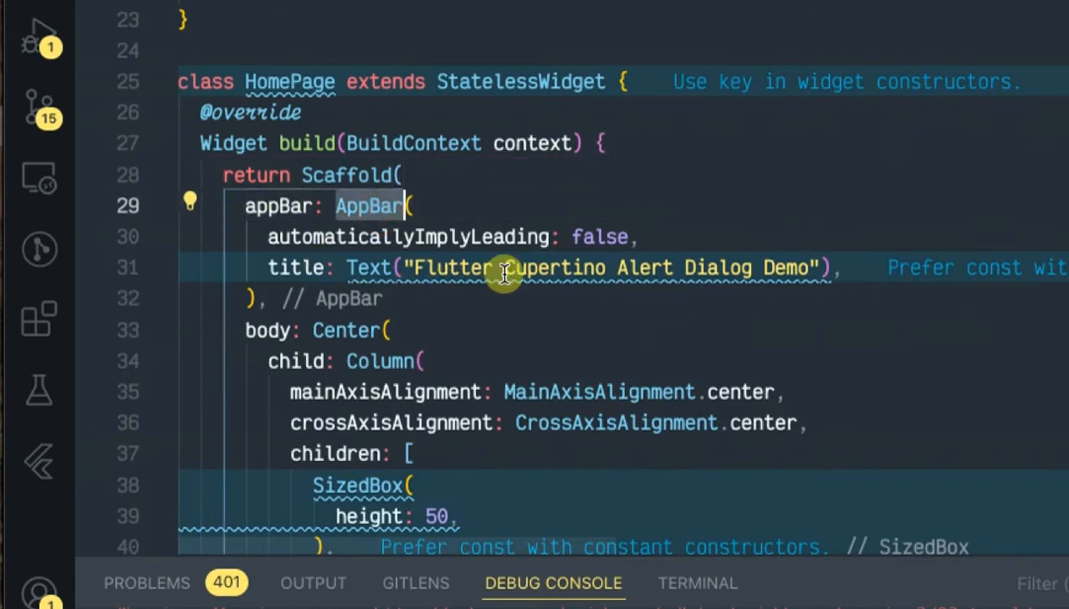
{"action": "mouse_move", "coordinate": [337, 268]}
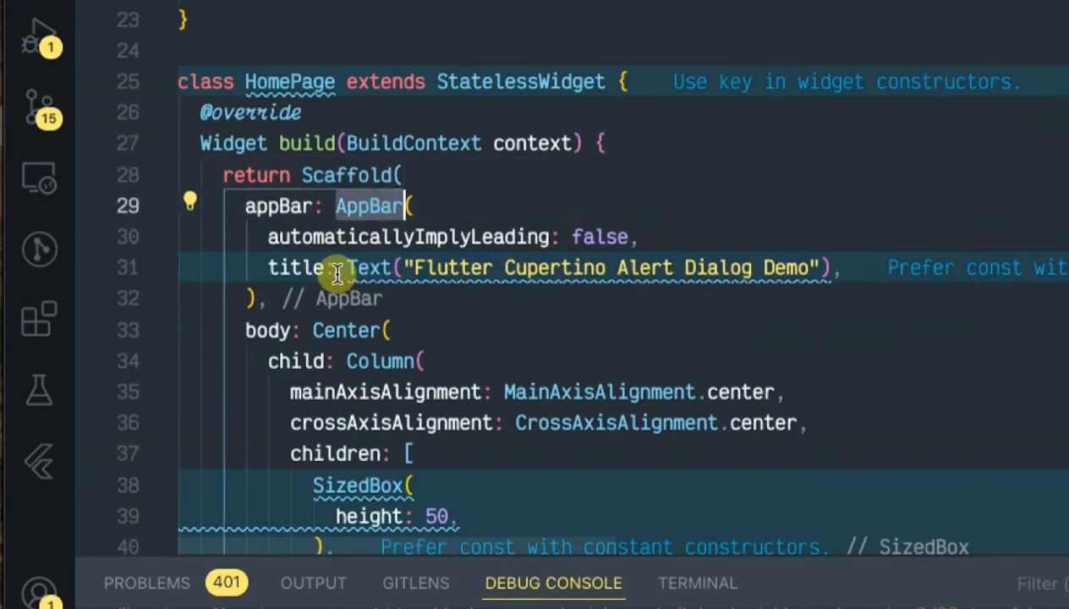
{"action": "type", "text": "const"}
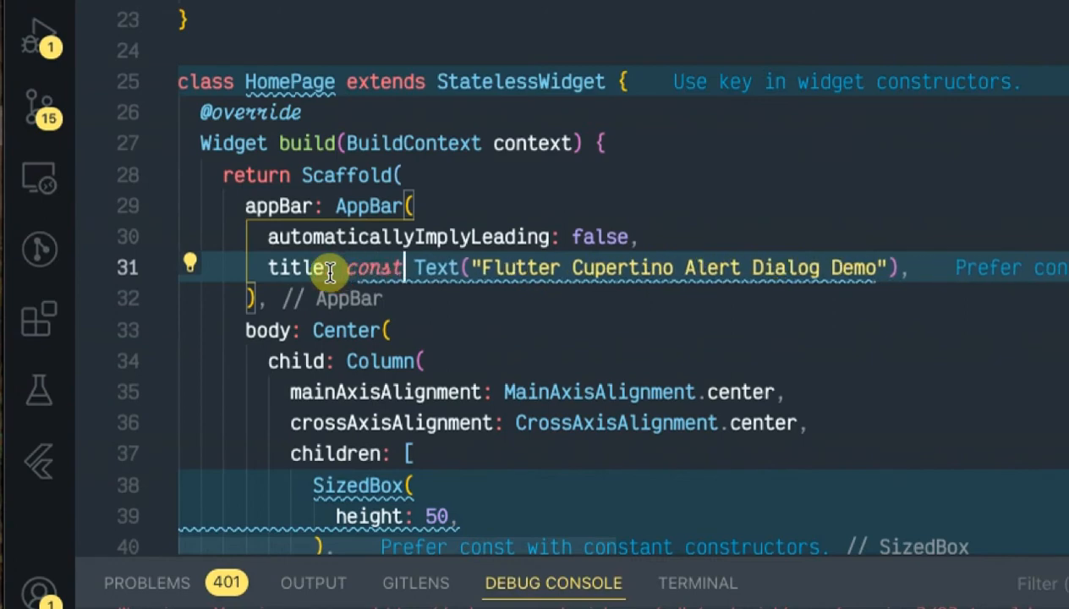
{"action": "scroll", "scroll_direction": "down", "scroll_amount": 3}
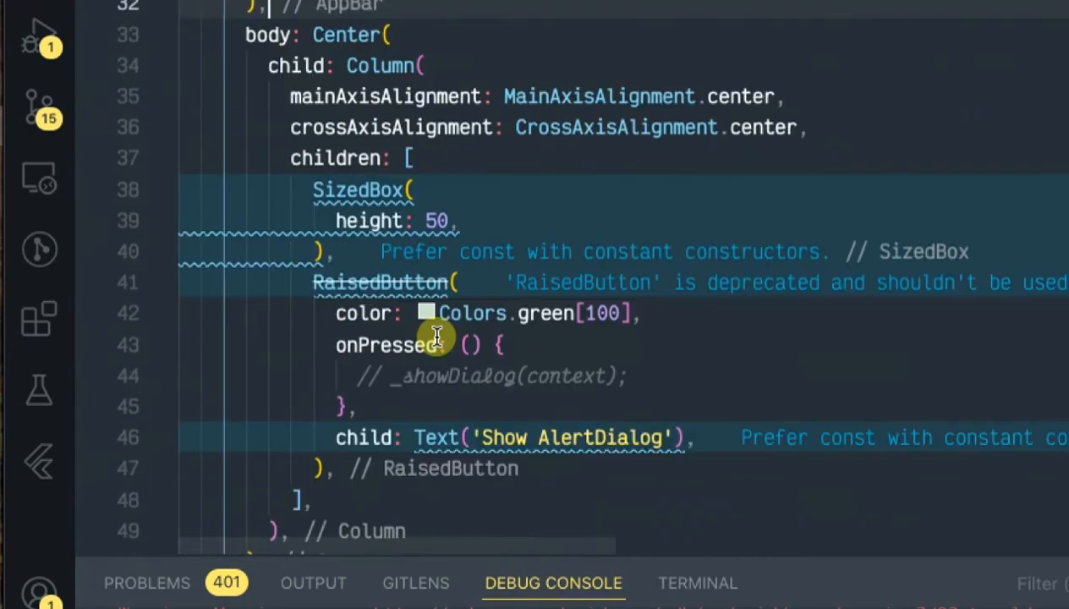
{"action": "scroll", "scroll_direction": "down", "scroll_amount": 3}
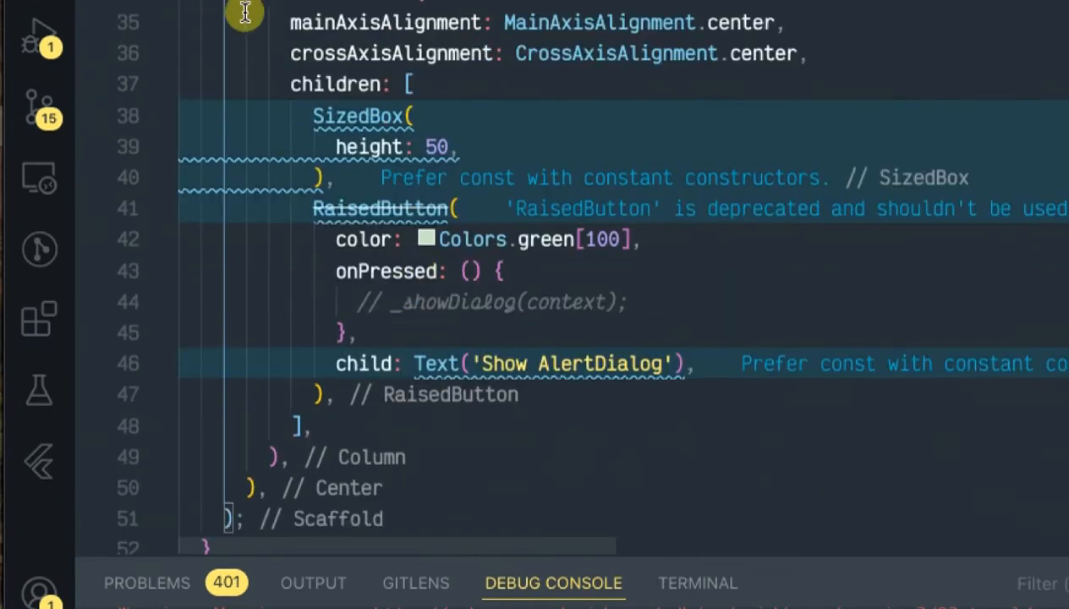
{"action": "scroll", "scroll_direction": "up", "scroll_amount": 3}
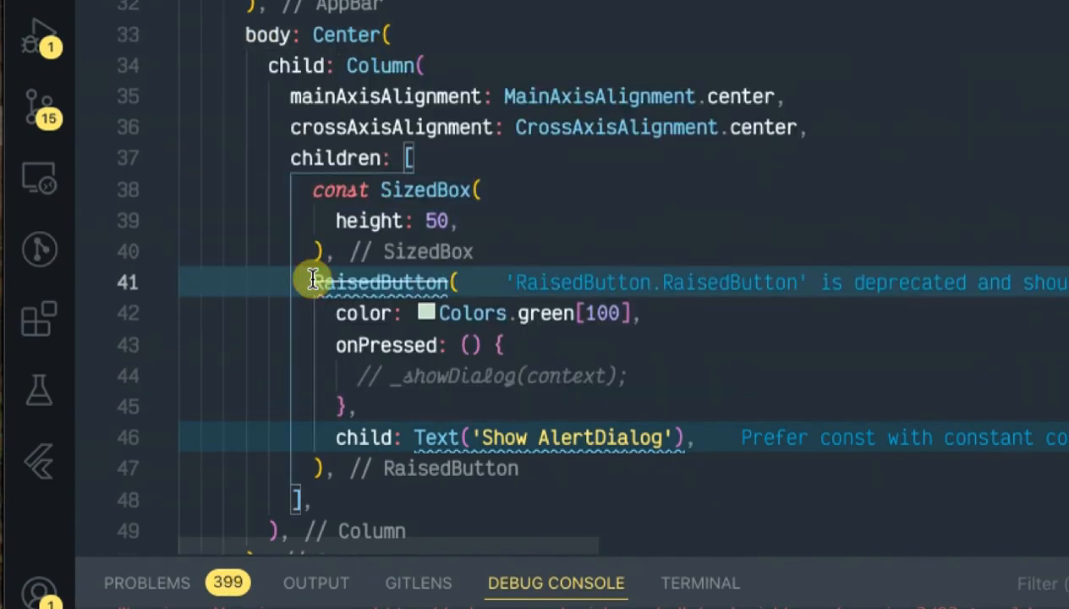
{"action": "type", "text": "const"}
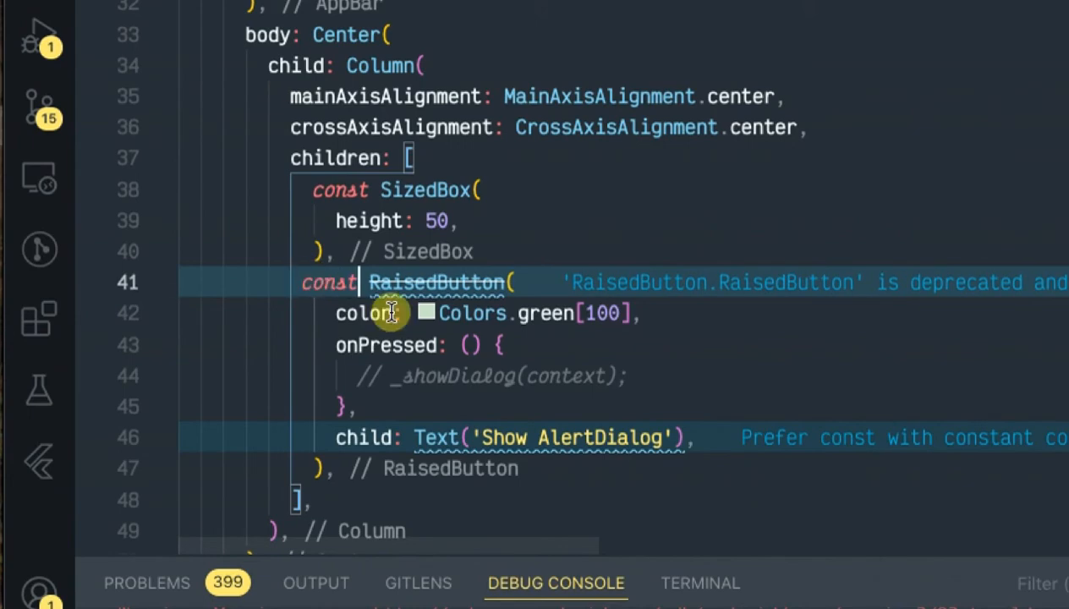
{"action": "scroll", "scroll_direction": "down", "scroll_amount": 3}
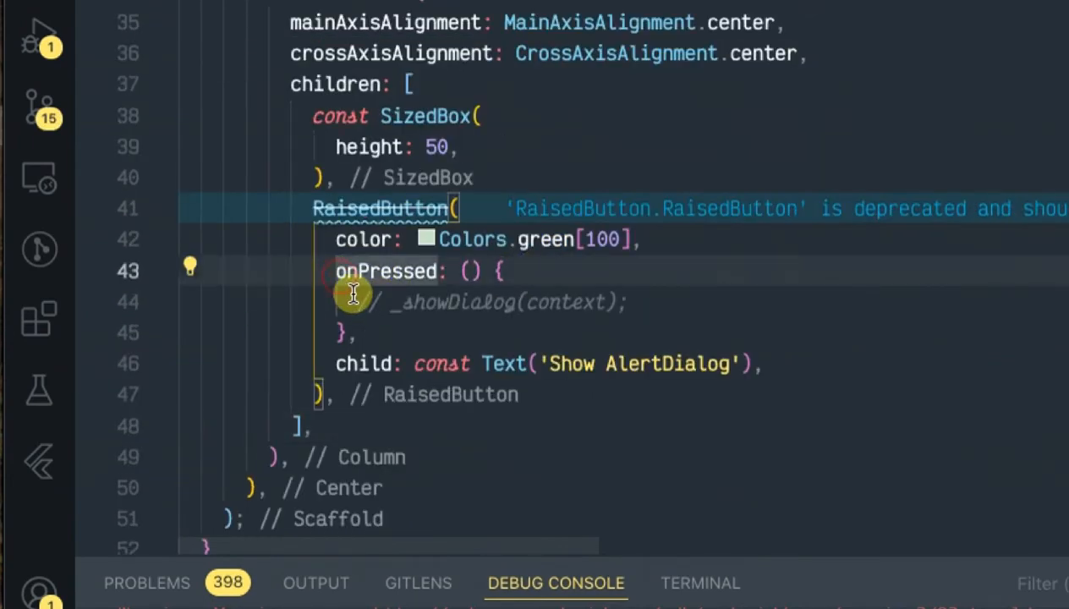
{"action": "mouse_move", "coordinate": [385, 308]}
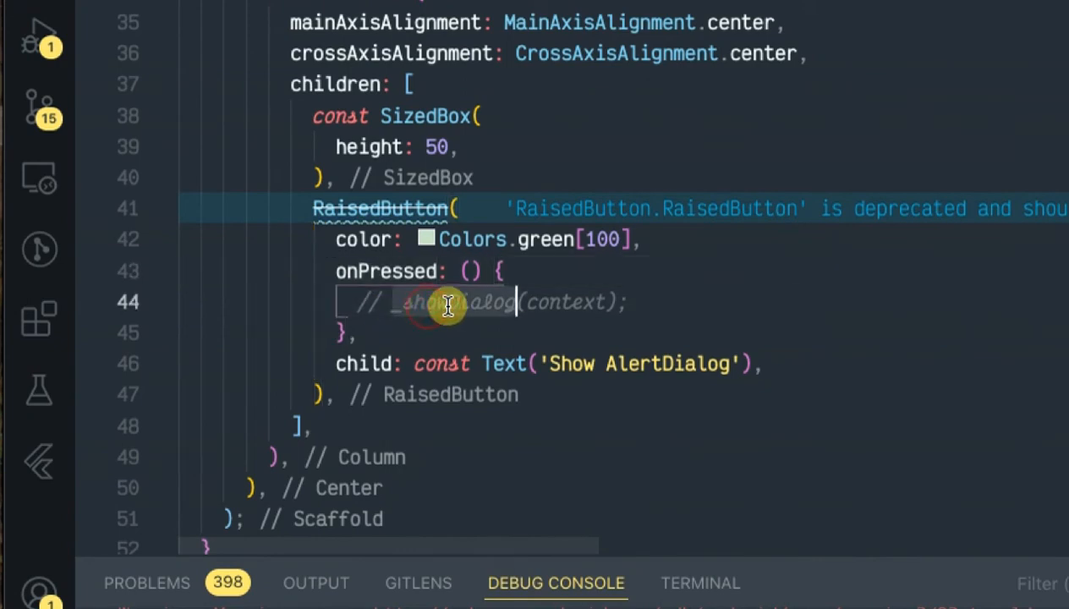
{"action": "scroll", "scroll_direction": "down", "scroll_amount": 3}
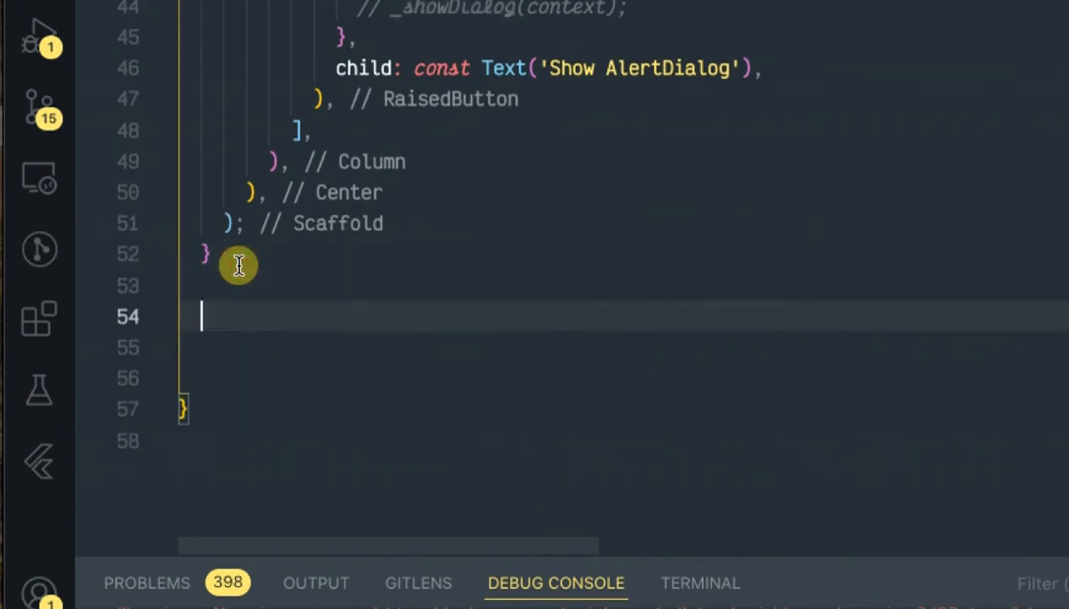
Declare a _showDialog function taking a BuildContext parameter.
{"action": "type", "text": "_showDialog()"}
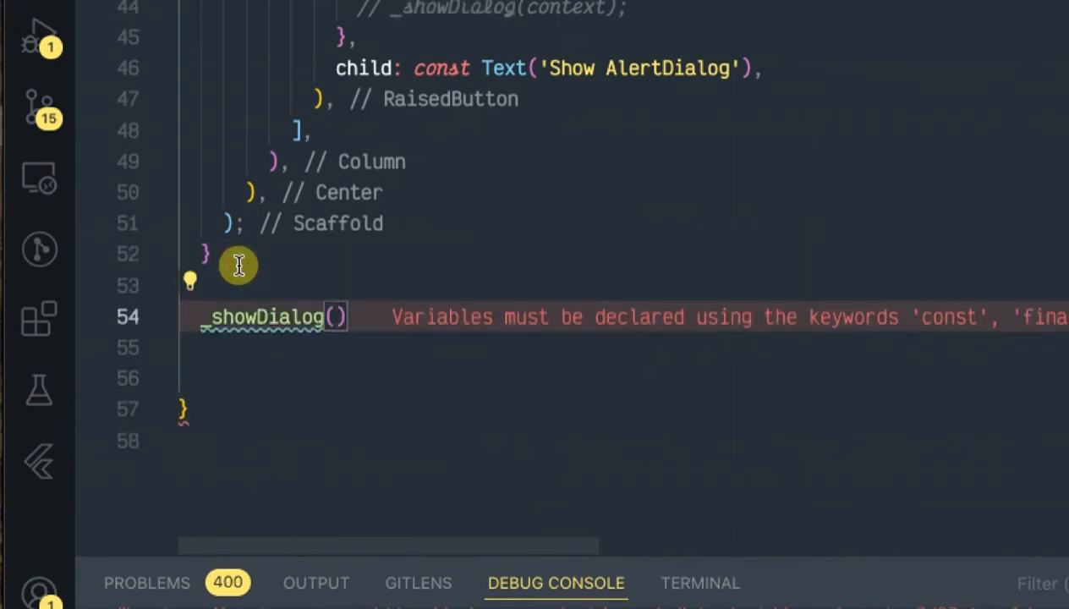
{"action": "type", "text": "{}"}
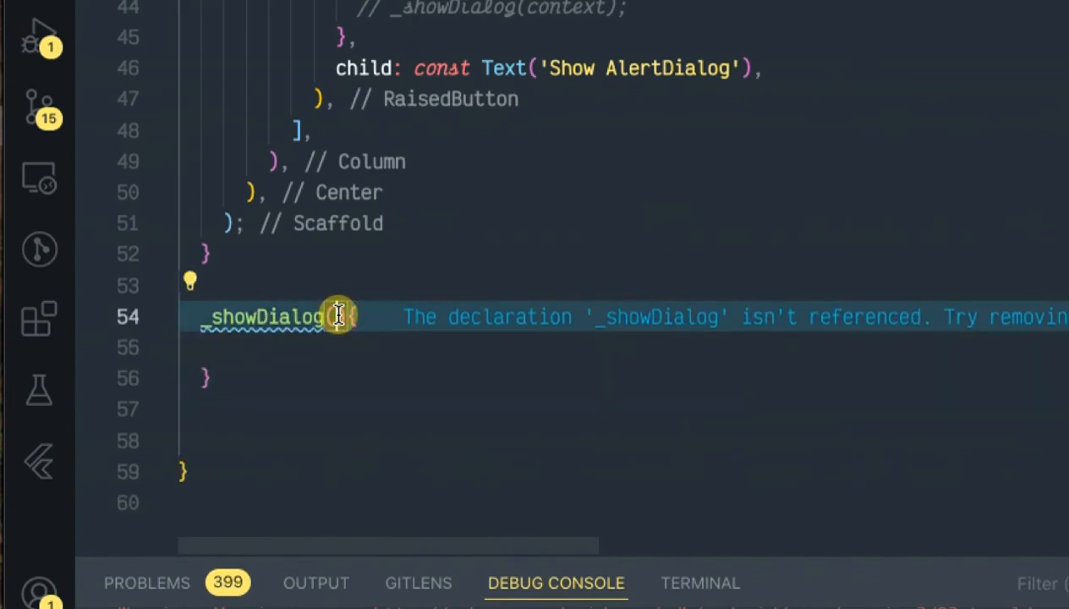
{"action": "type", "text": "Build"}
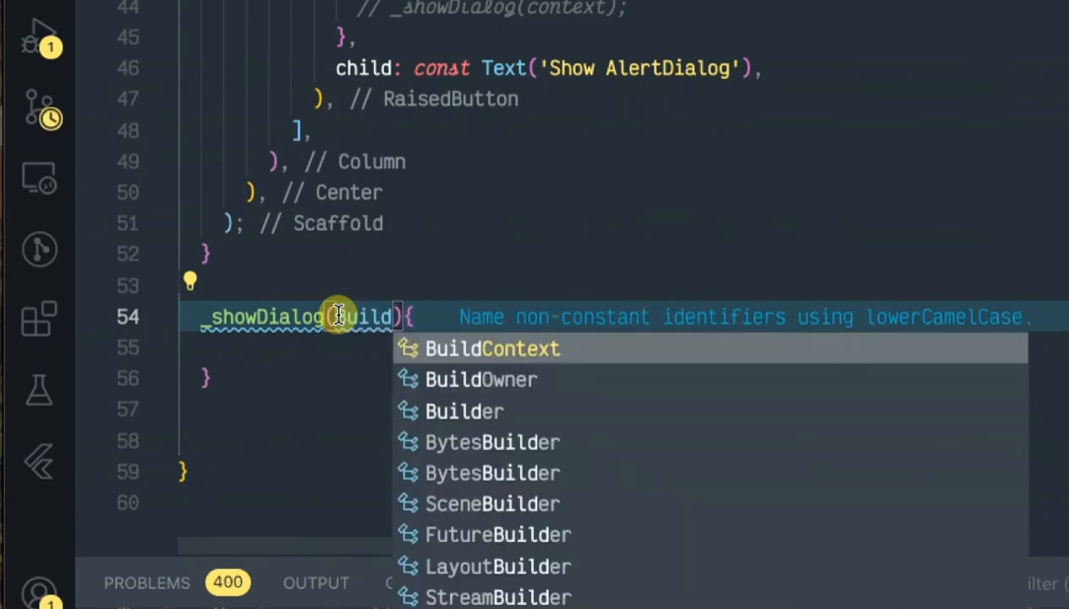
{"action": "left_click", "coordinate": [492, 348]}
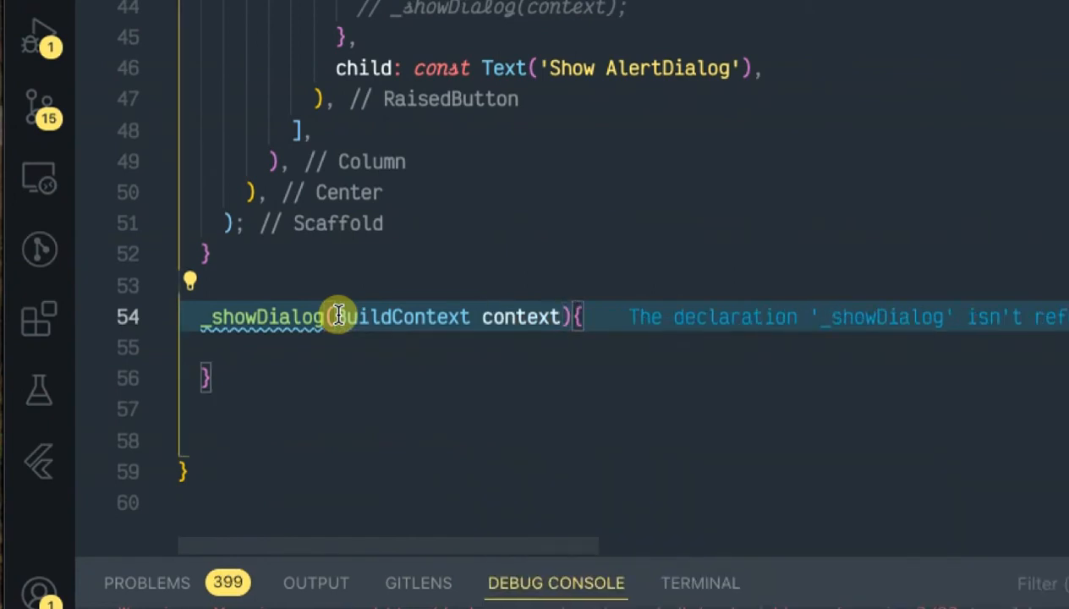
Inside it, call showDialog with a builder returning CupertinoAlertDialog().
{"action": "left_click", "coordinate": [190, 346]}
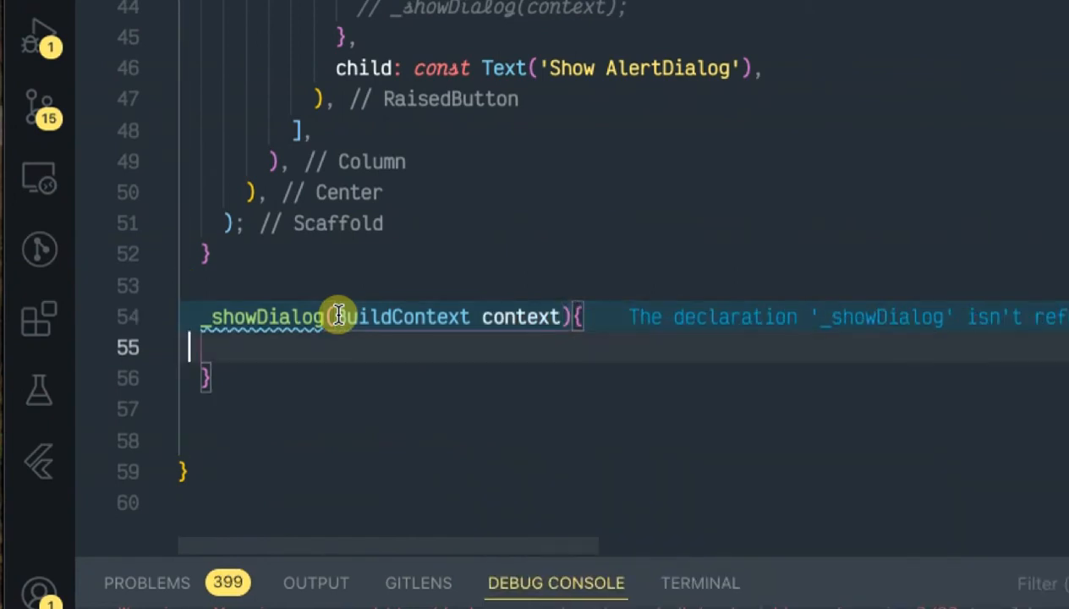
{"action": "type", "text": "showD"}
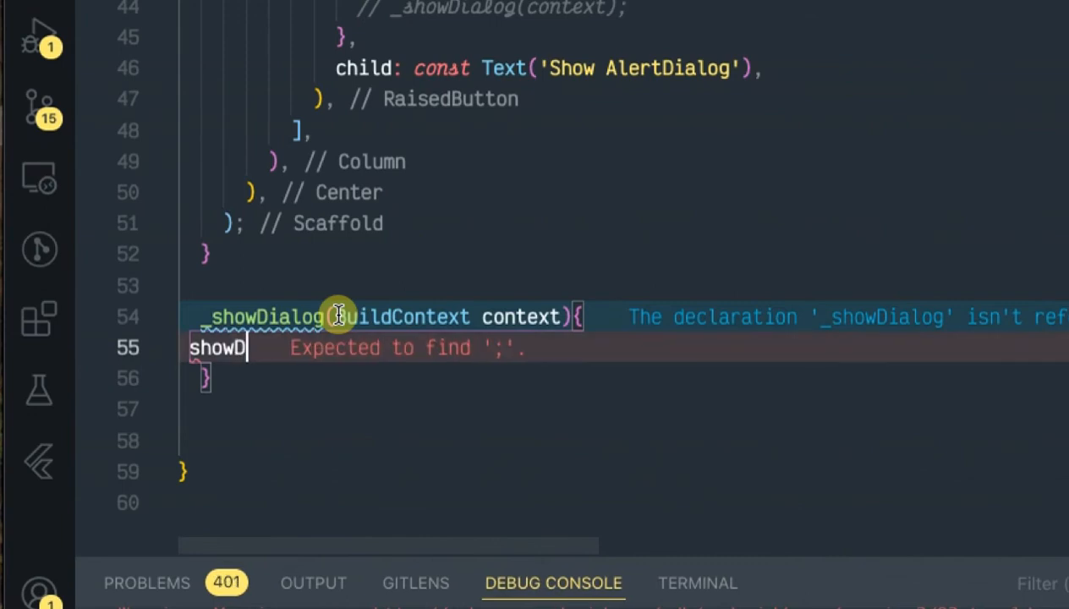
{"action": "type", "text": "ia"}
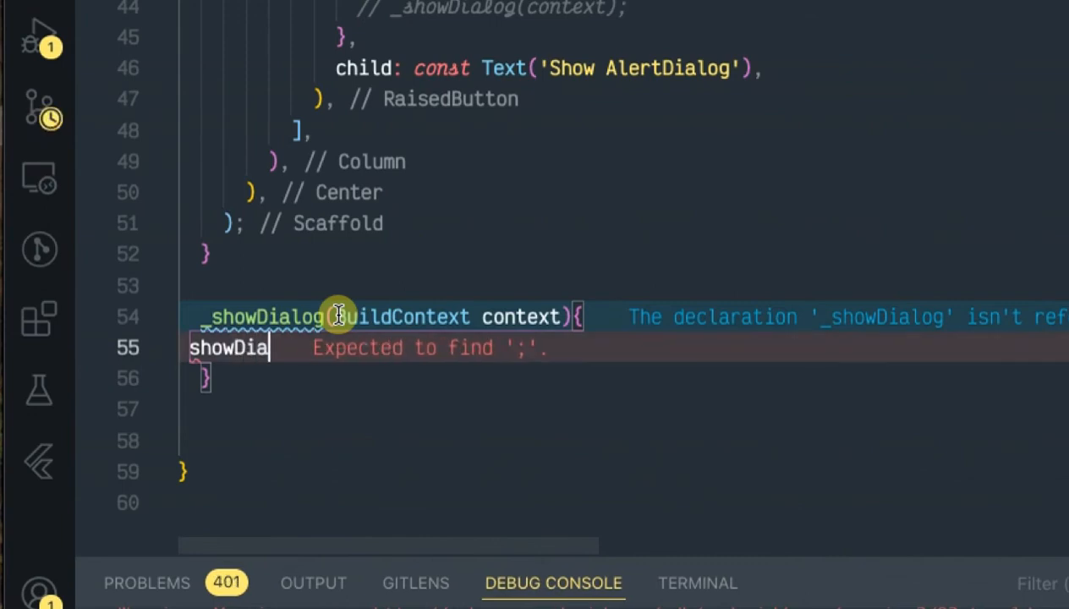
{"action": "type", "text": "g"}
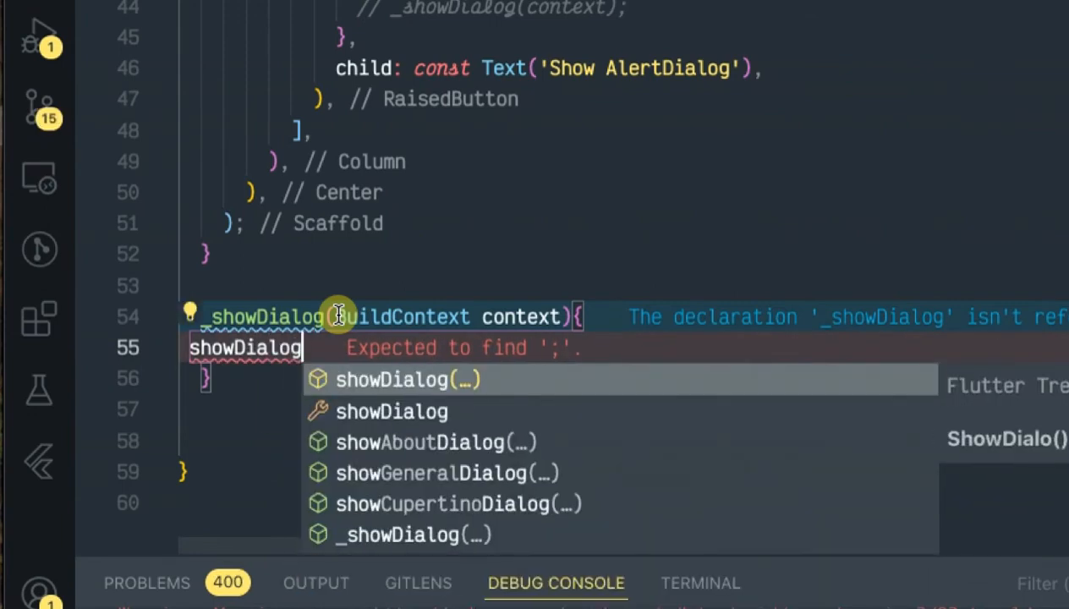
{"action": "type", "text": "("}
{"action": "type", "text": "builder: (context) => )"}
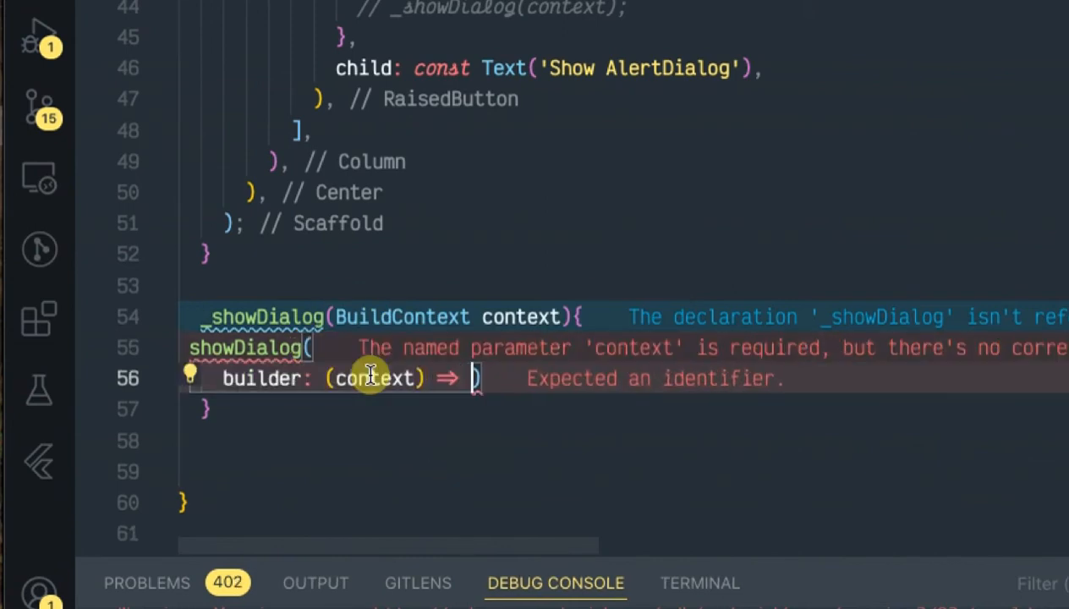
{"action": "type", "text": "Co"}
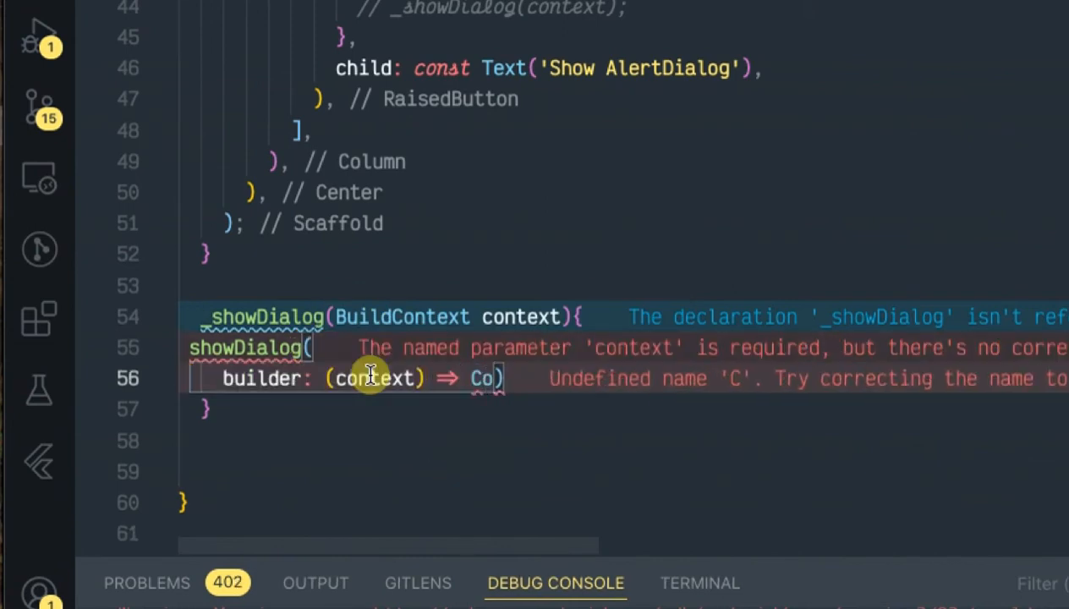
{"action": "type", "text": "pertinoAlertDialog("}
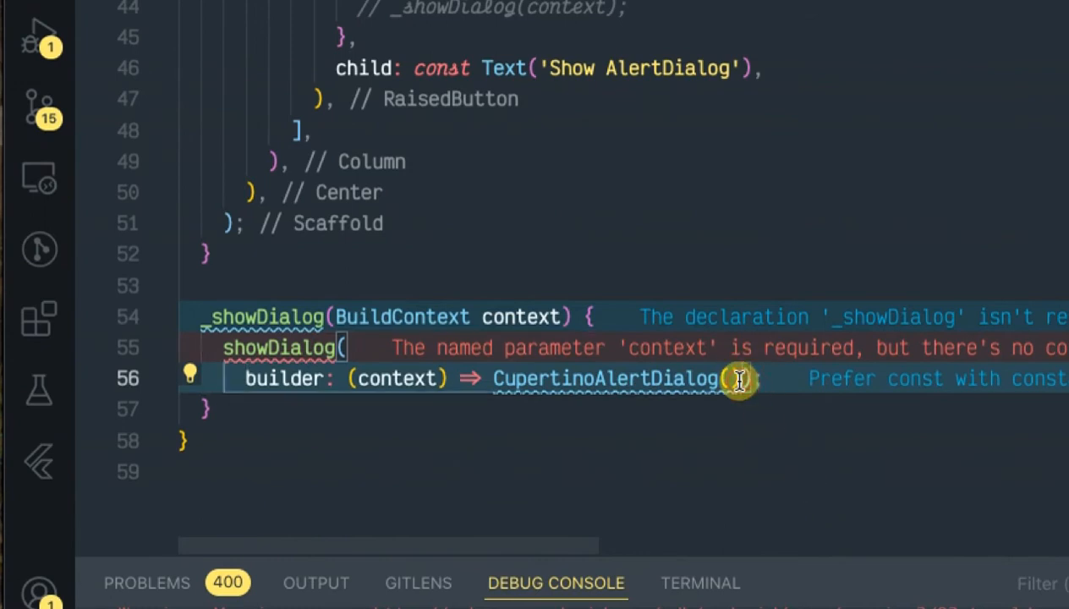
Spread CupertinoAlertDialog's parentheses onto new lines and pass context: context to showDialog.
{"action": "scroll", "scroll_direction": "down", "scroll_amount": 3}
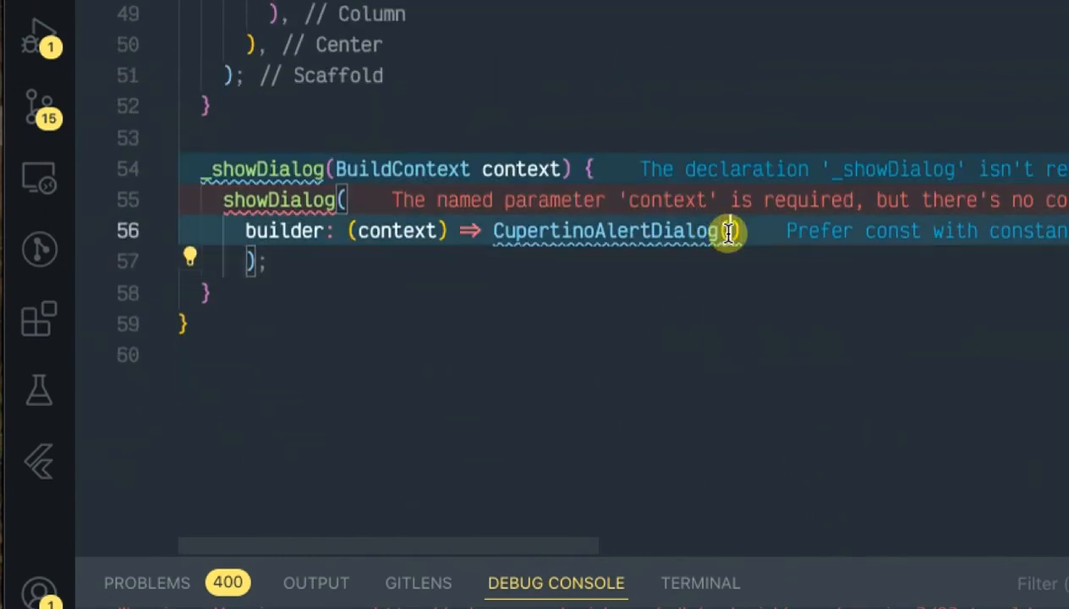
{"action": "key", "text": "Return"}
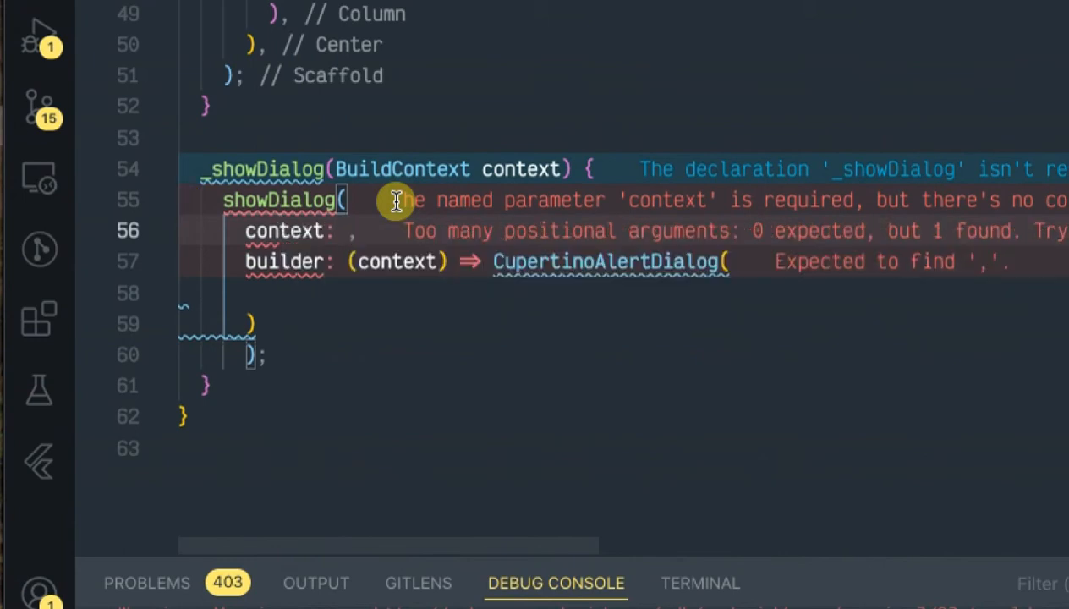
{"action": "type", "text": "con"}
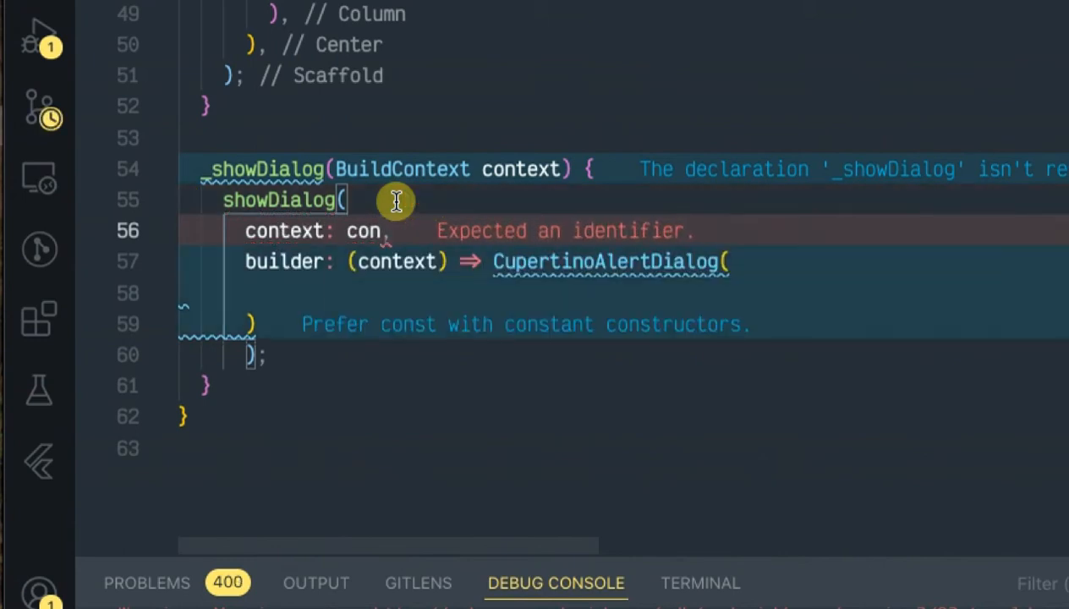
{"action": "type", "text": "text"}
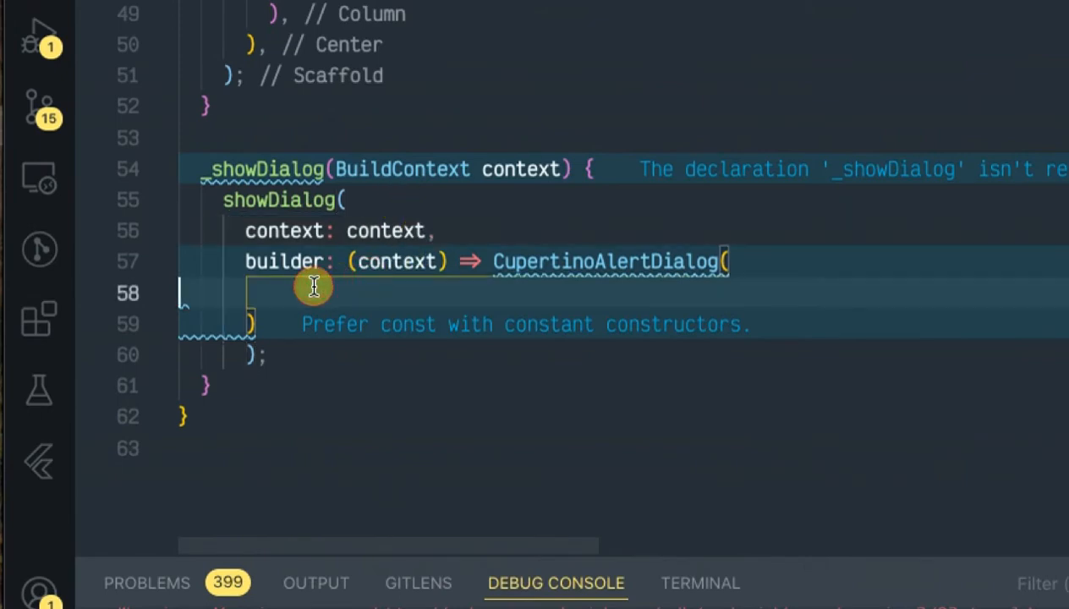
Give the CupertinoAlertDialog a title: Column with a children list.
{"action": "type", "text": "title: ,"}
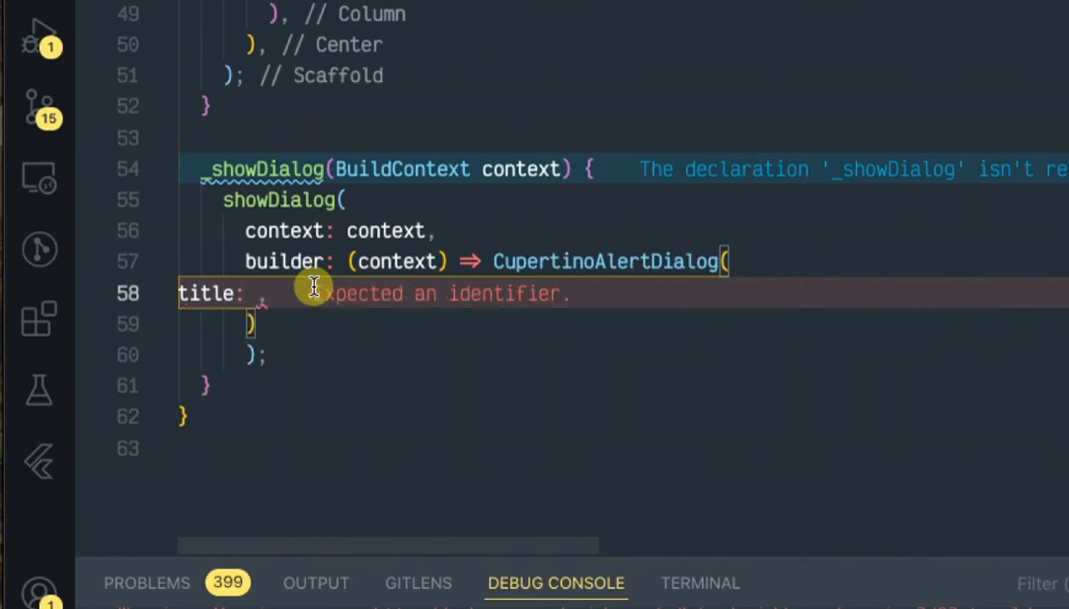
{"action": "type", "text": "Column("}
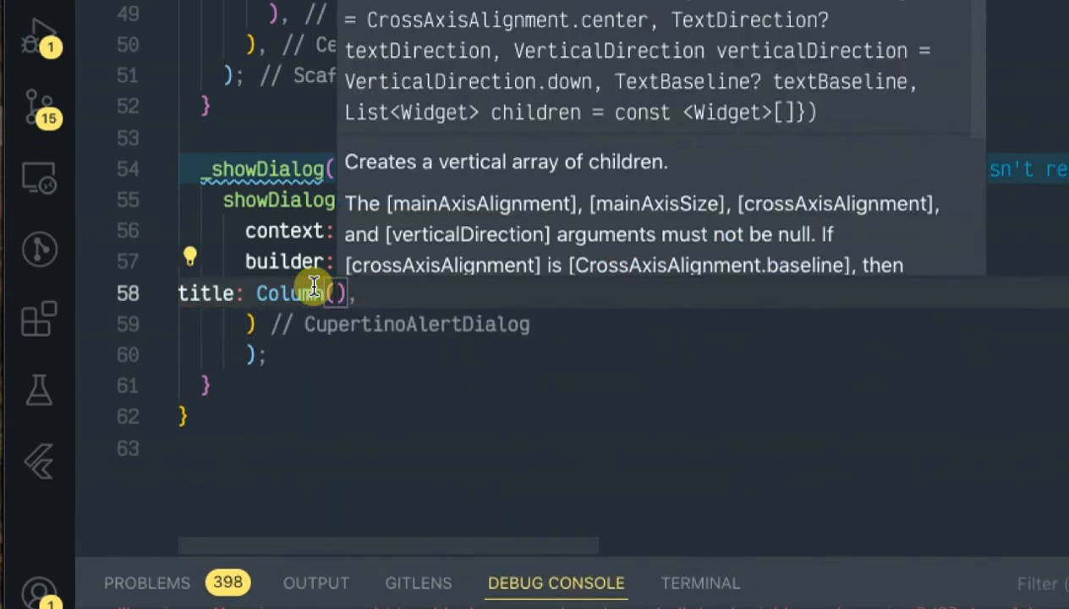
{"action": "key", "text": "Return"}
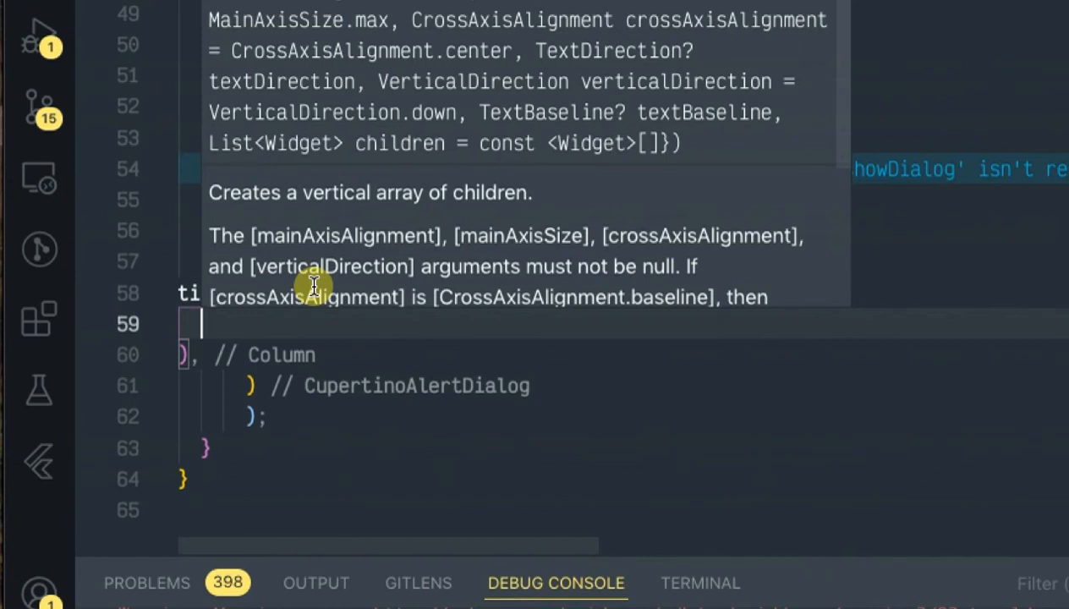
{"action": "type", "text": "c"}
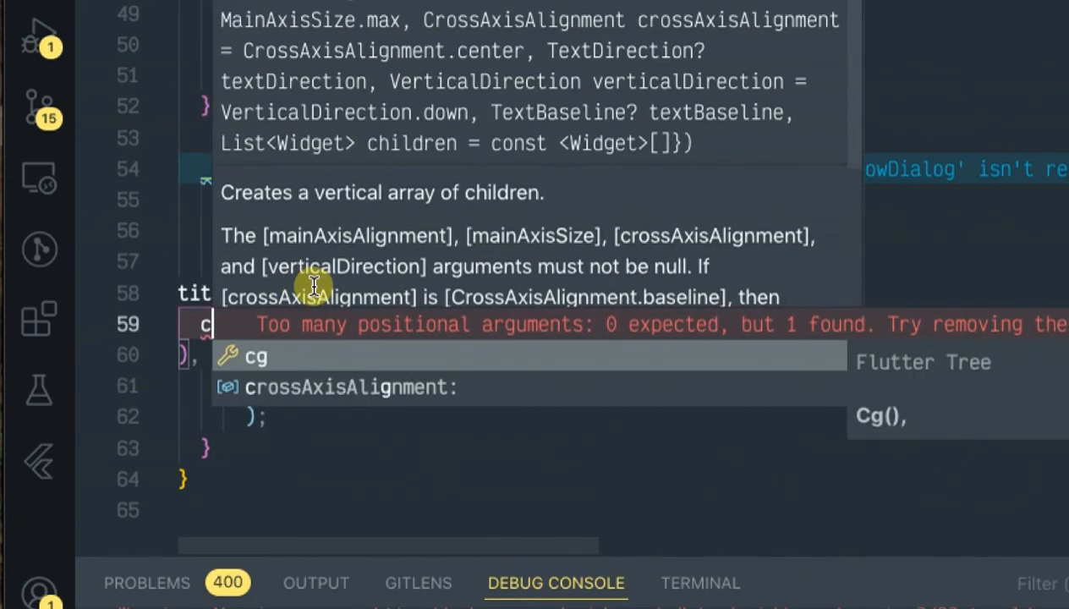
{"action": "type", "text": "hildren: <>["}
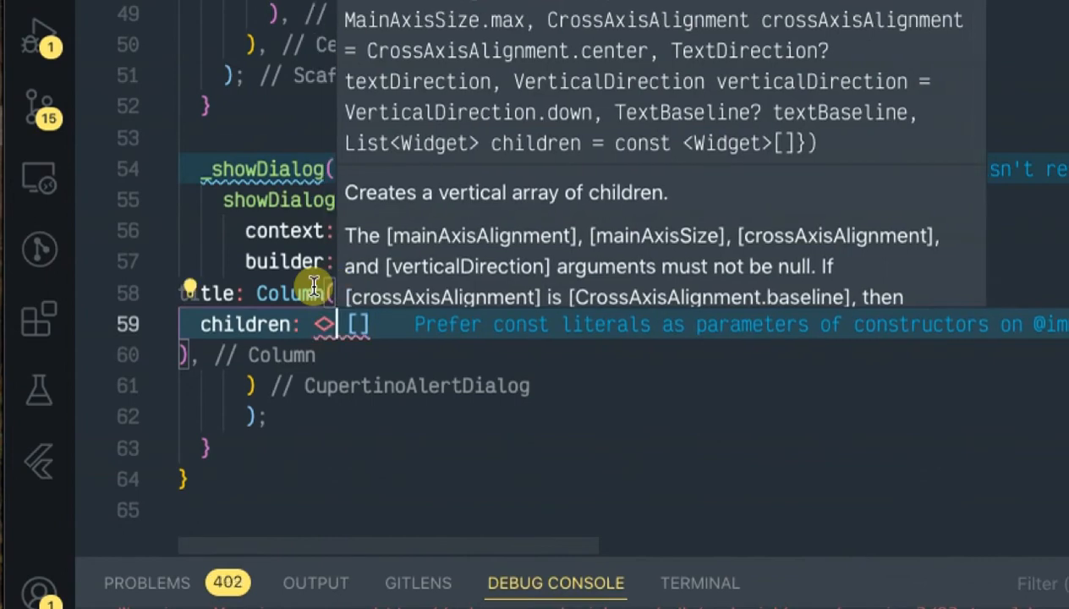
Fill the Column with Text("CupertinoAlertDialog") and an Icons.favorite Icon coloured red.
{"action": "type", "text": "Widget"}
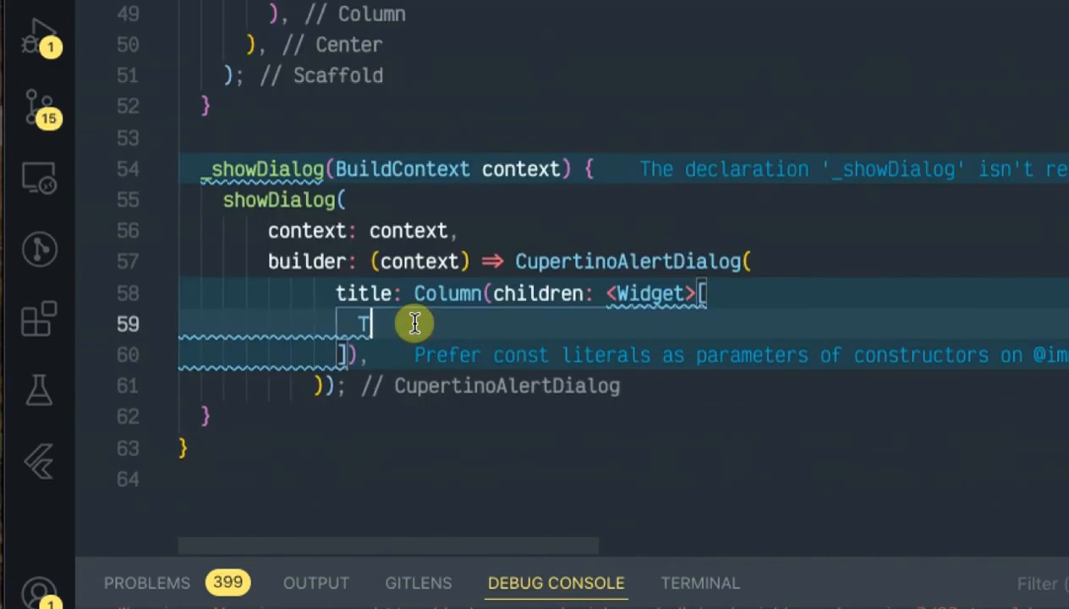
{"action": "type", "text": "ext(\"CupertinoAlertDialog\"),"}
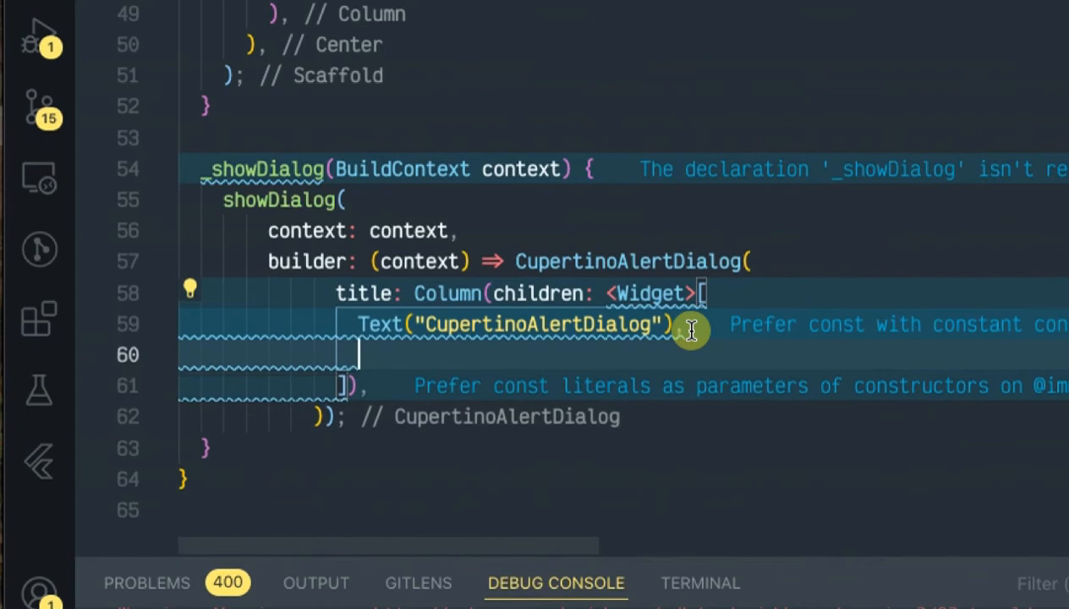
{"action": "type", "text": "Ico"}
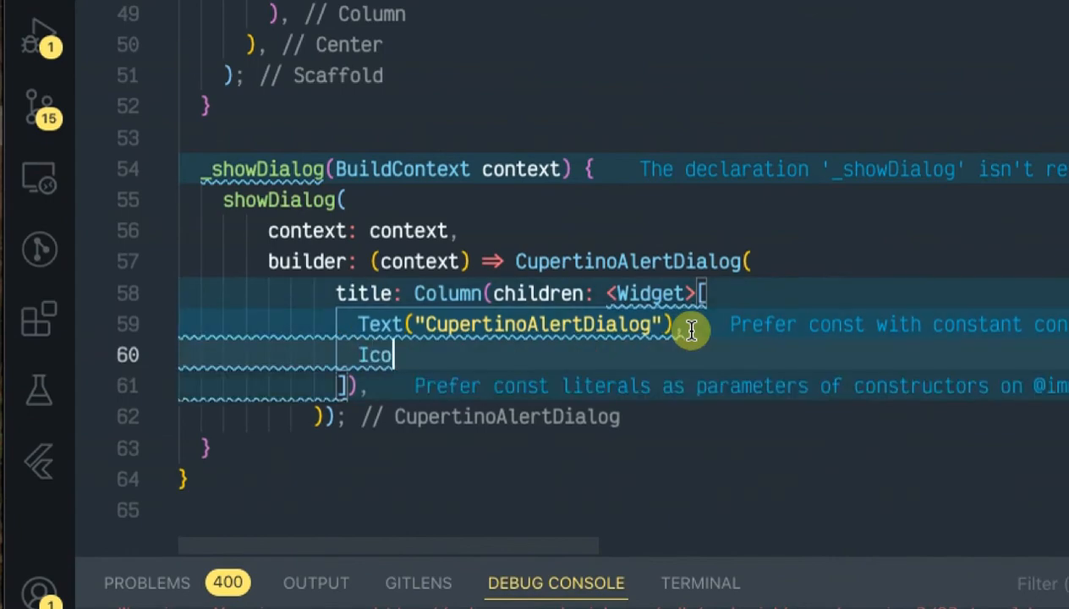
{"action": "type", "text": "n"}
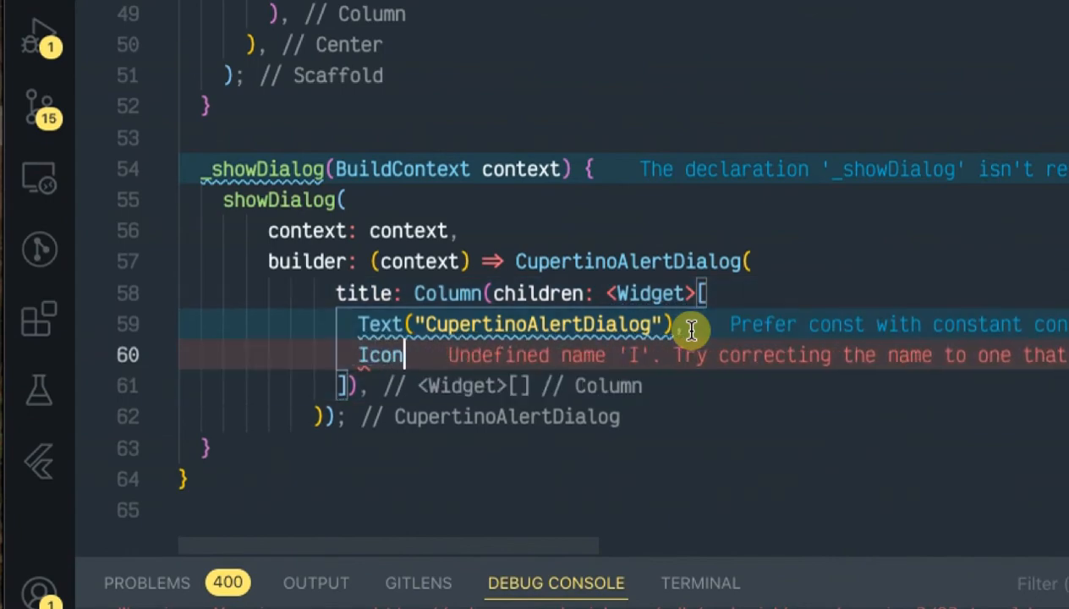
{"action": "type", "text": "(I"}
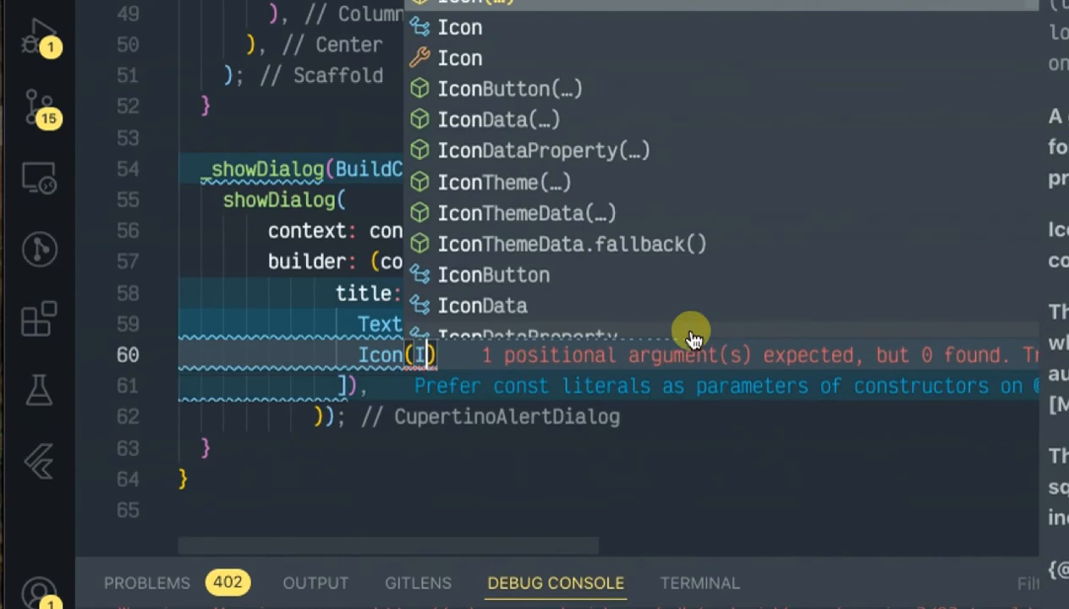
{"action": "type", "text": "cons"}
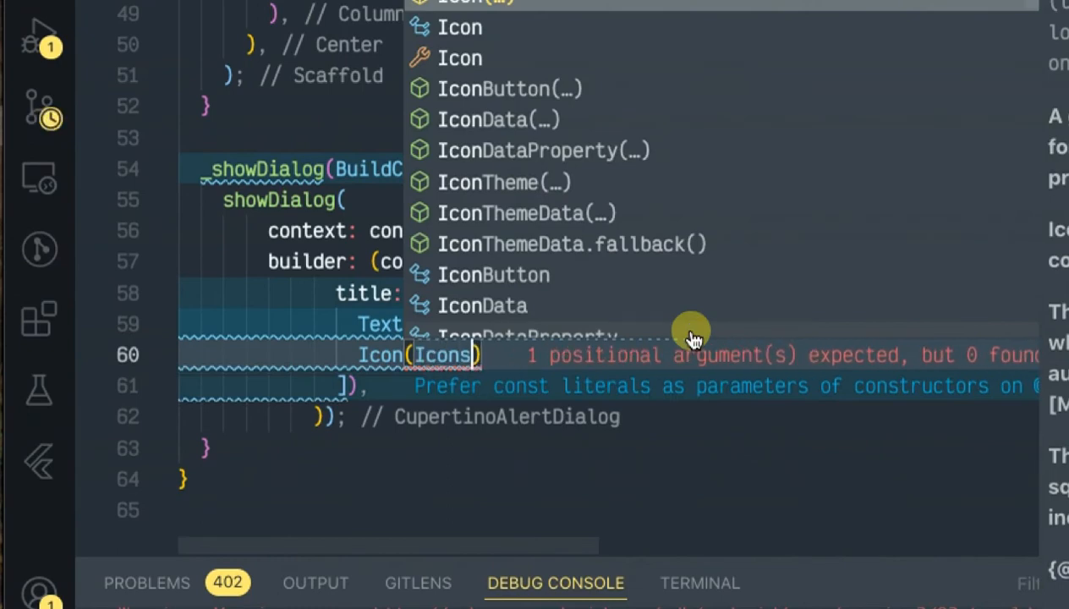
{"action": "type", "text": ".fas"}
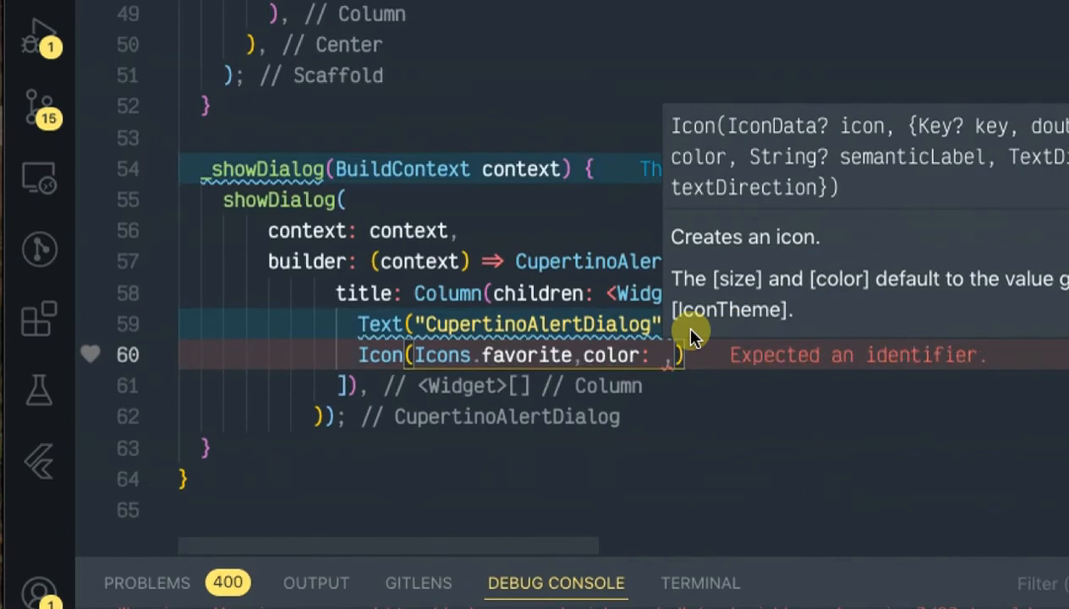
{"action": "type", "text": "red"}
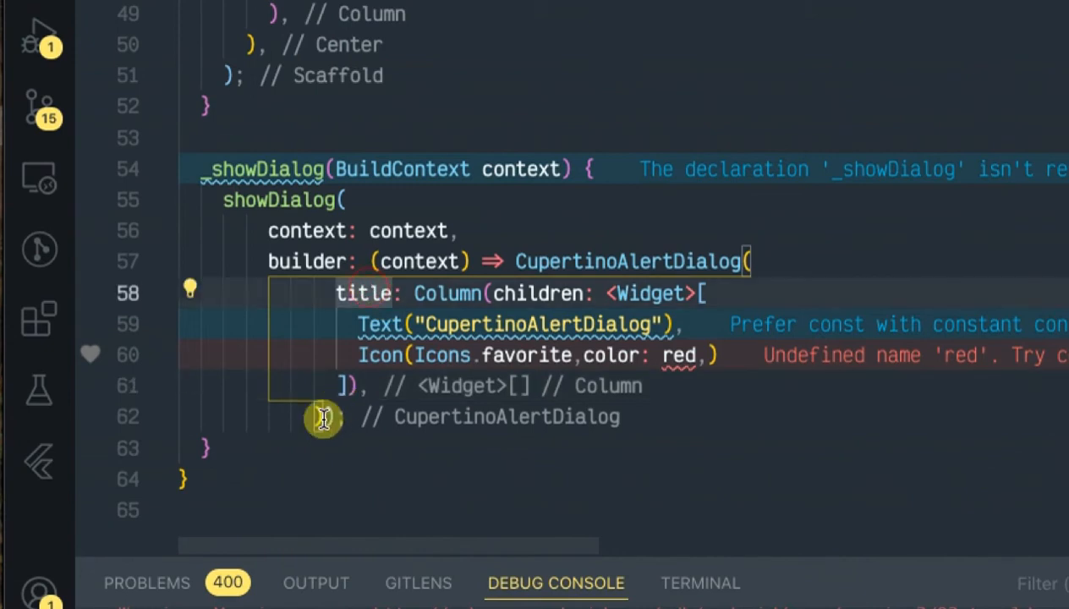
{"action": "type", "text": "c"}
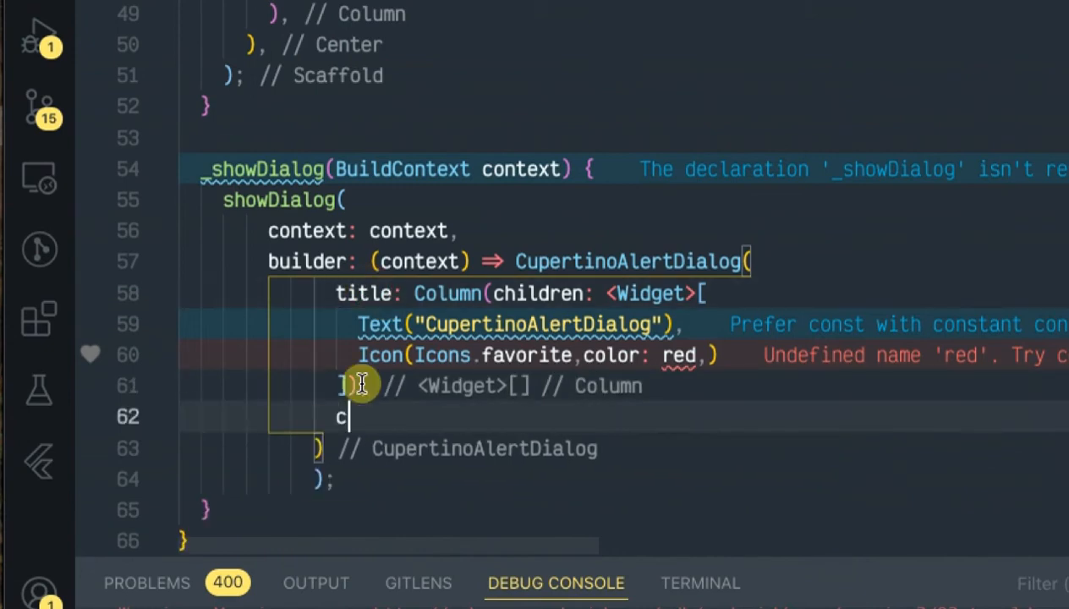
Add content: a Text describing iOS-style alert dialogs, converted from new to const.
{"action": "type", "text": "ontent: new Text(\""}
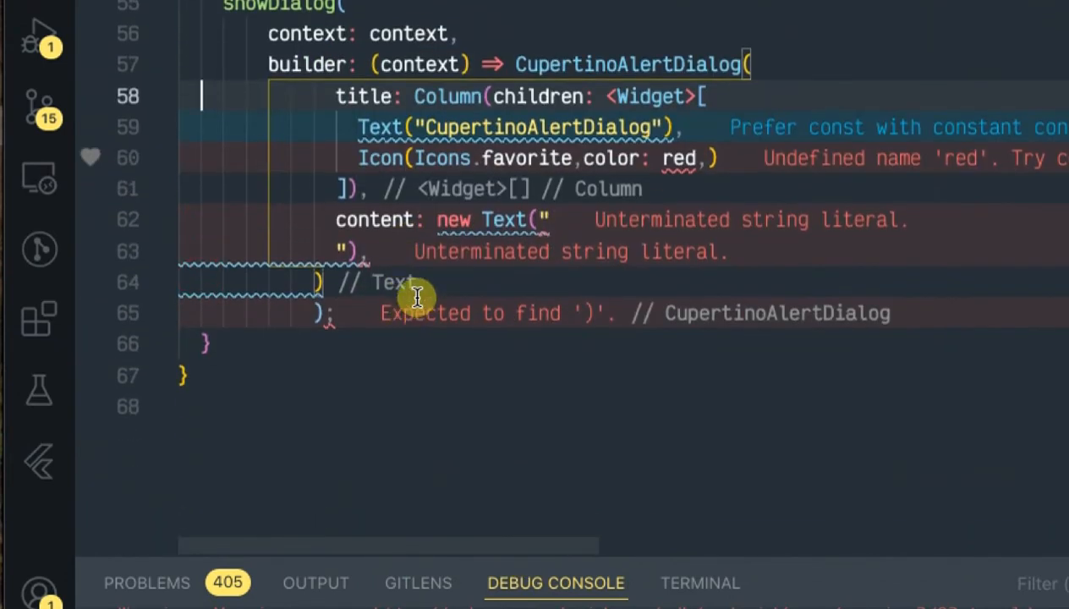
{"action": "mouse_move", "coordinate": [415, 296]}
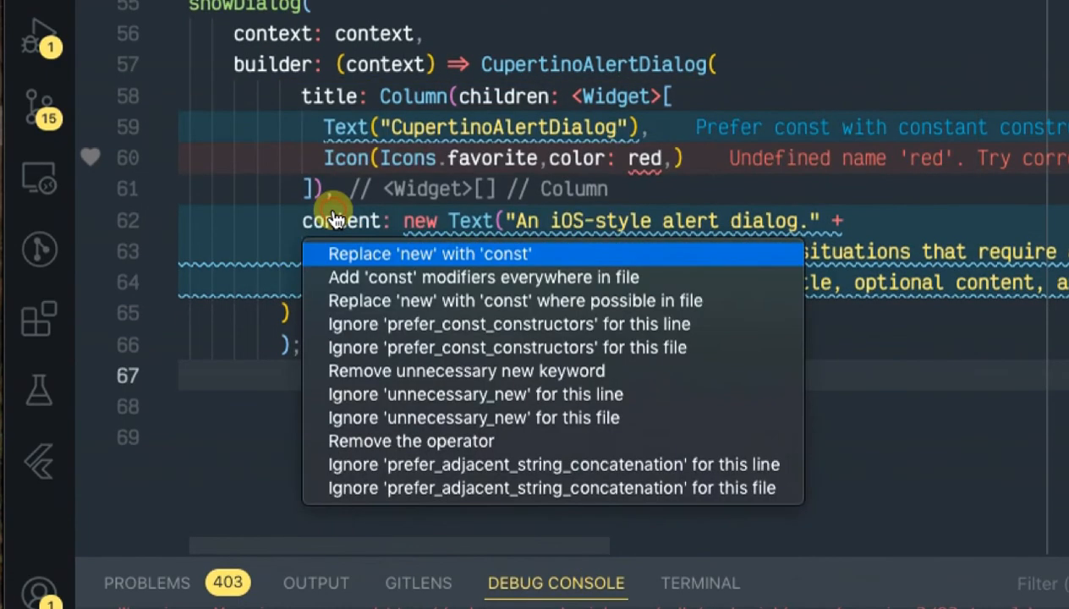
{"action": "left_click", "coordinate": [429, 254]}
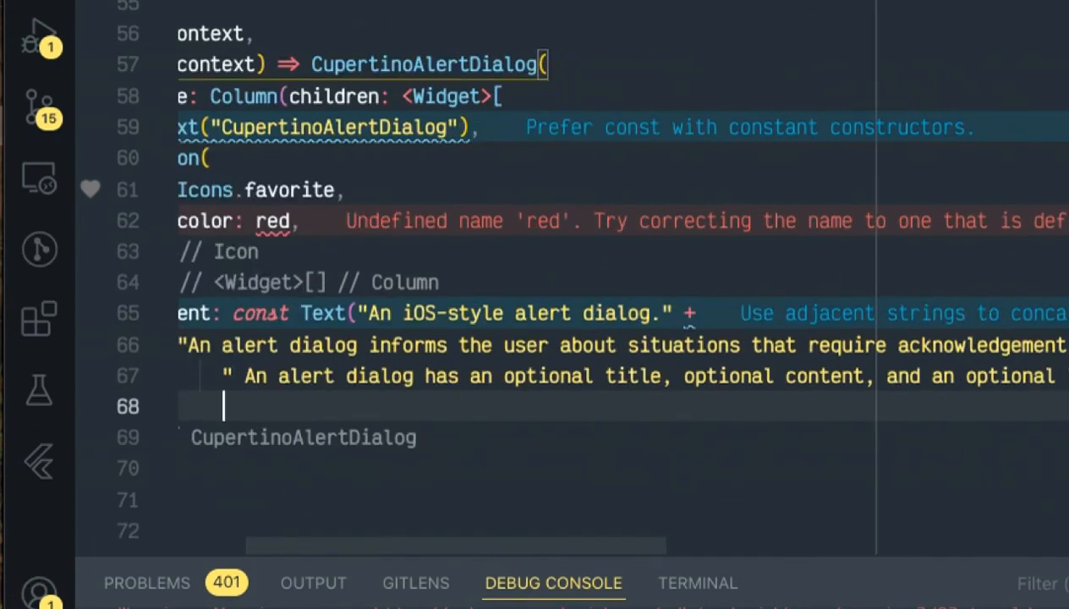
Add an actions list holding an OK CupertinoDialogAction whose onPressed pops the navigator.
{"action": "type", "text": "actions: [],"}
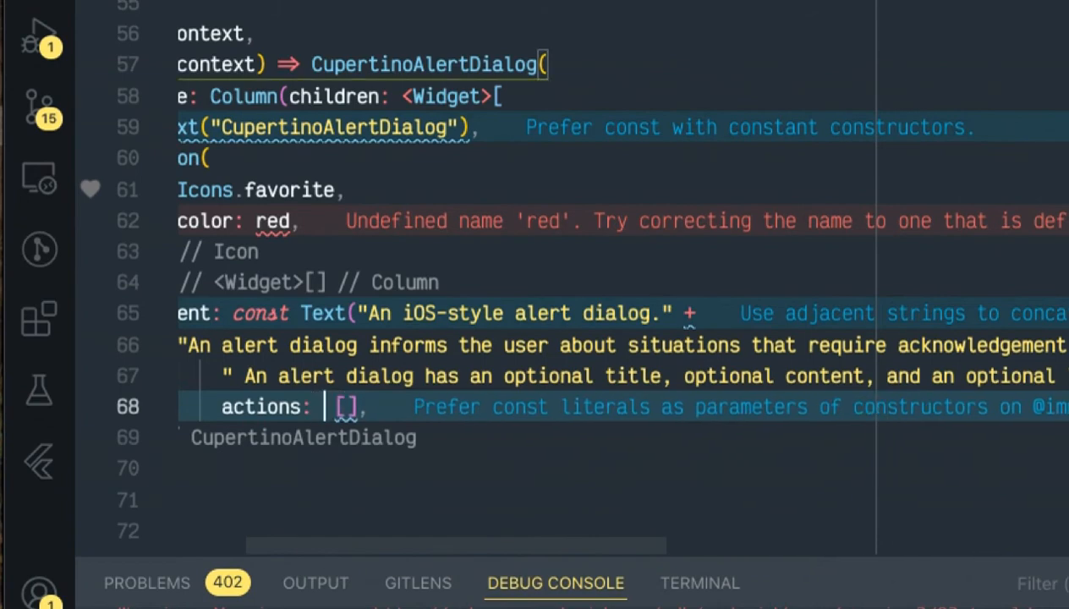
{"action": "type", "text": "<wi"}
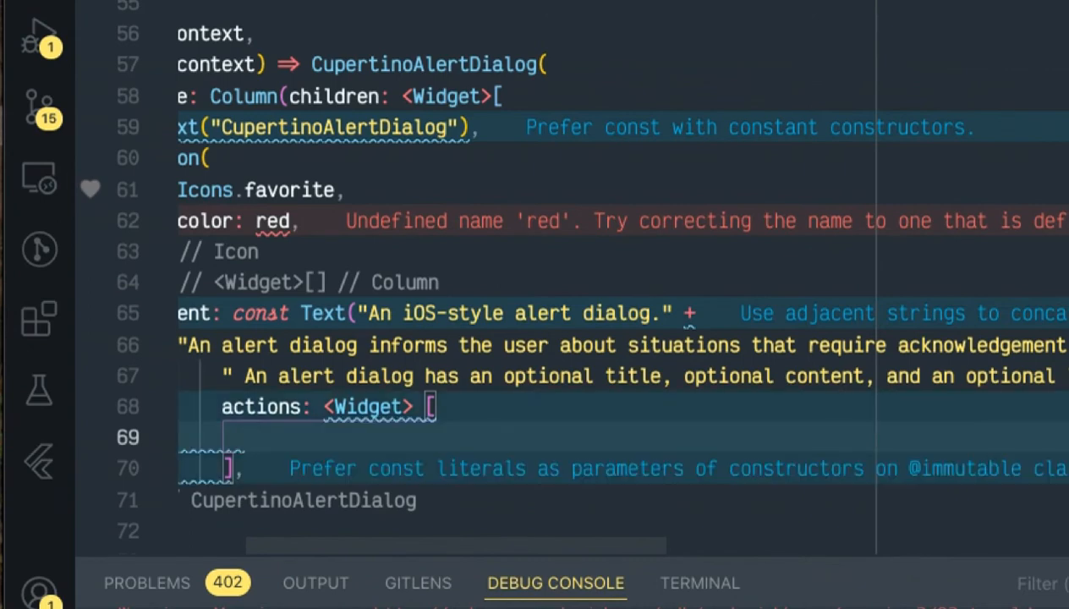
{"action": "type", "text": "Cu"}
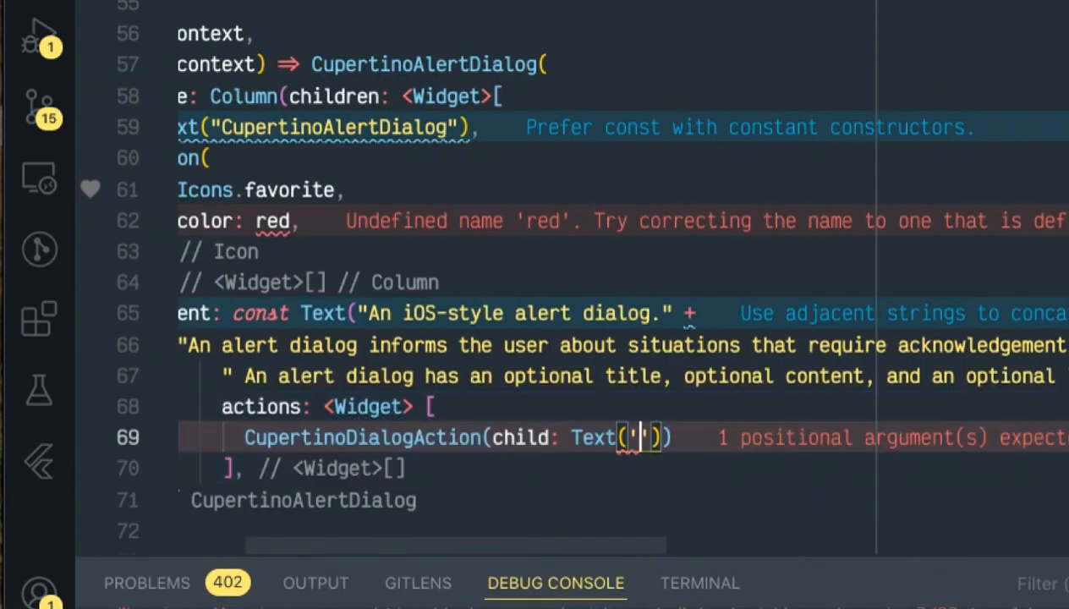
{"action": "type", "text": "0"}
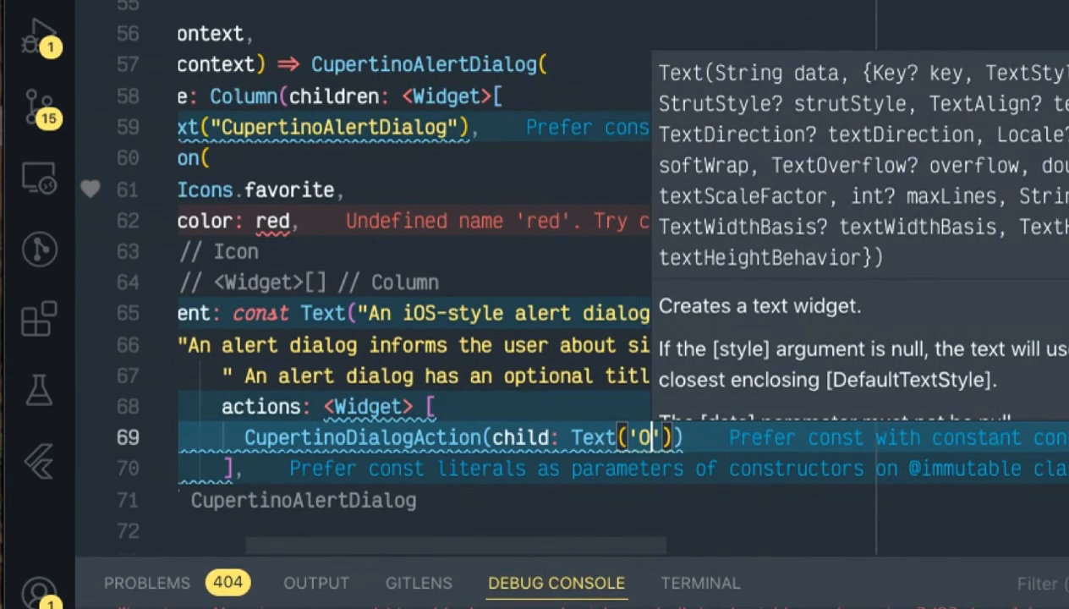
{"action": "type", "text": "K"}
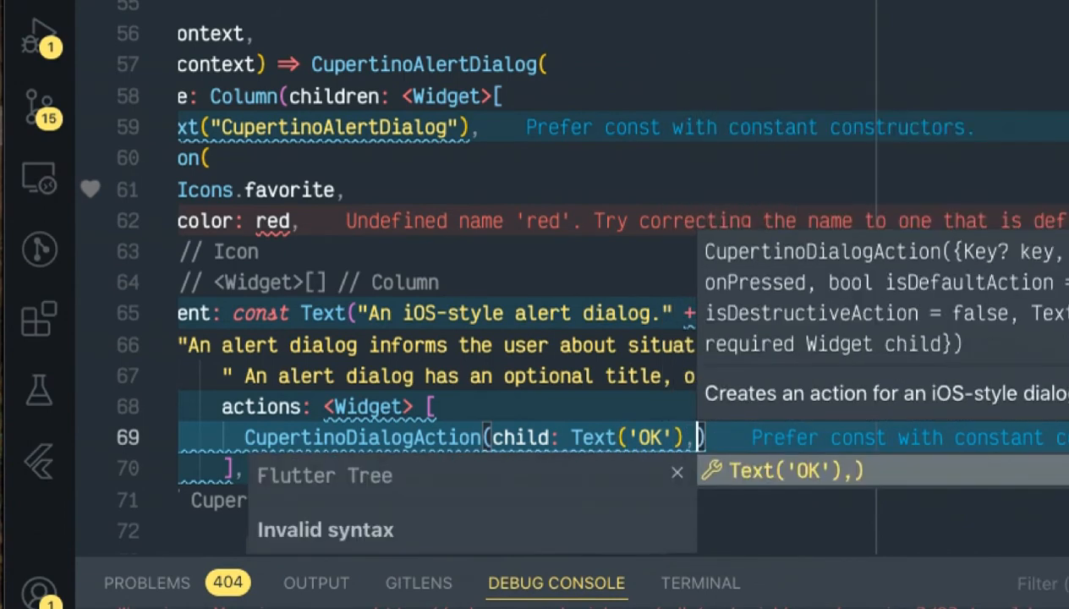
{"action": "type", "text": "onp"}
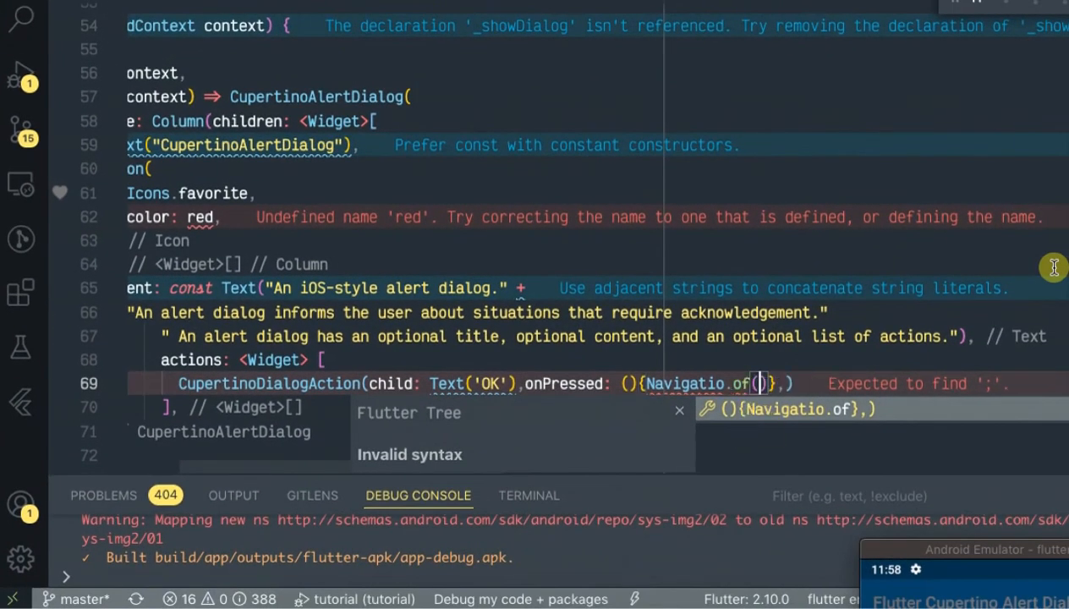
{"action": "type", "text": "context).pop"}
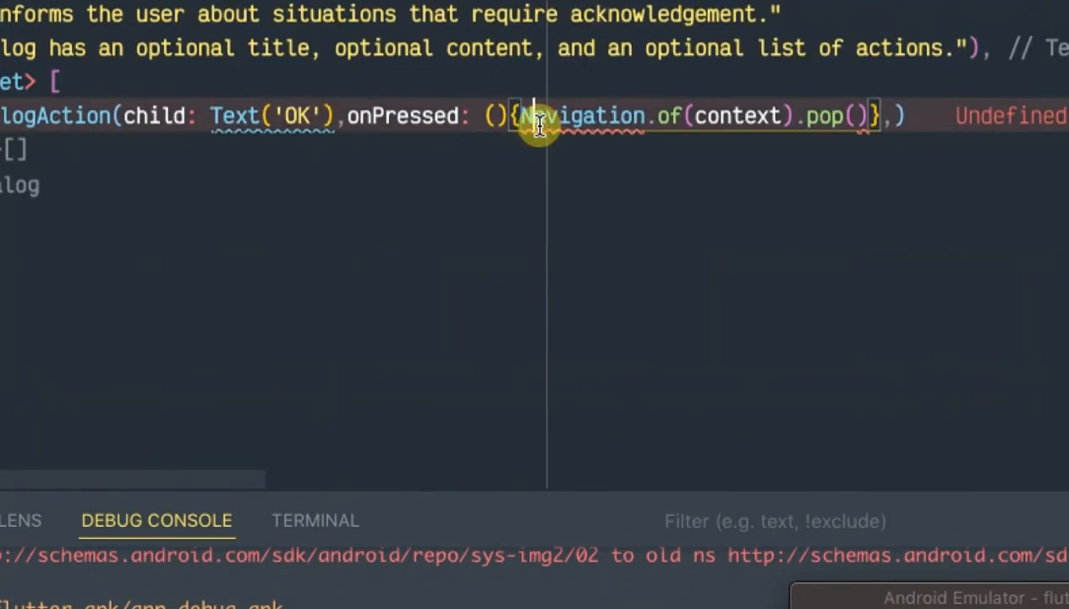
{"action": "mouse_move", "coordinate": [541, 197]}
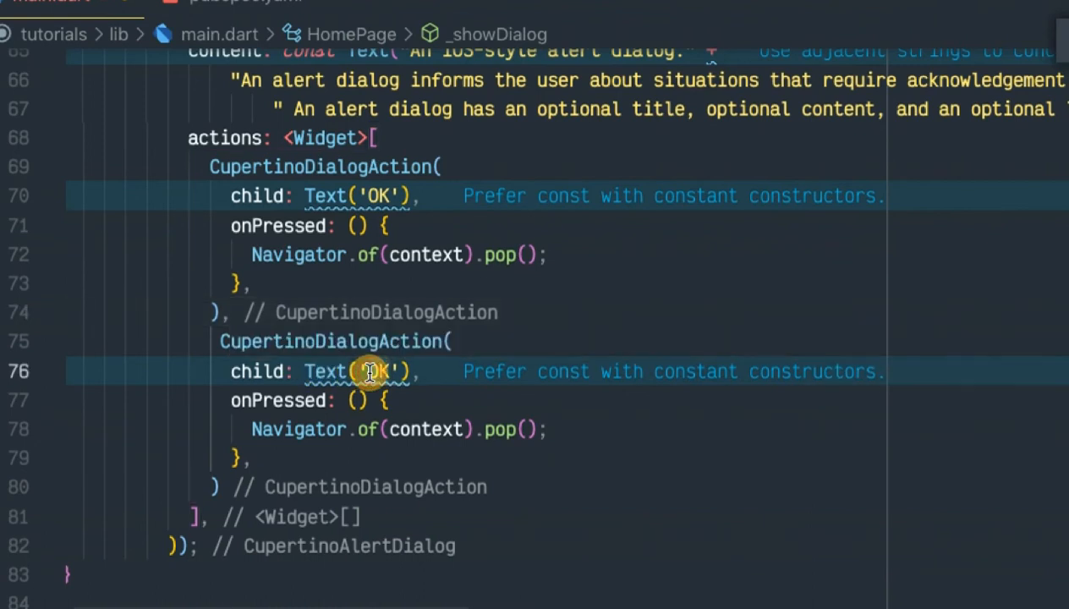
Duplicate the OK action relabelled 'CANCEL', and make Text('OK') const.
{"action": "type", "text": "CANCEL"}
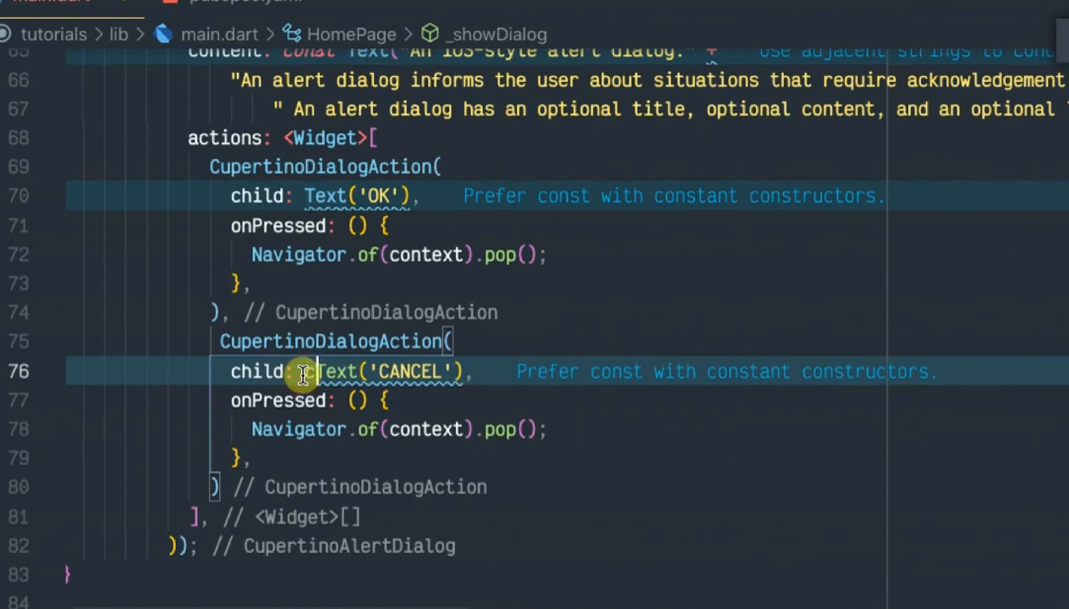
{"action": "type", "text": "const"}
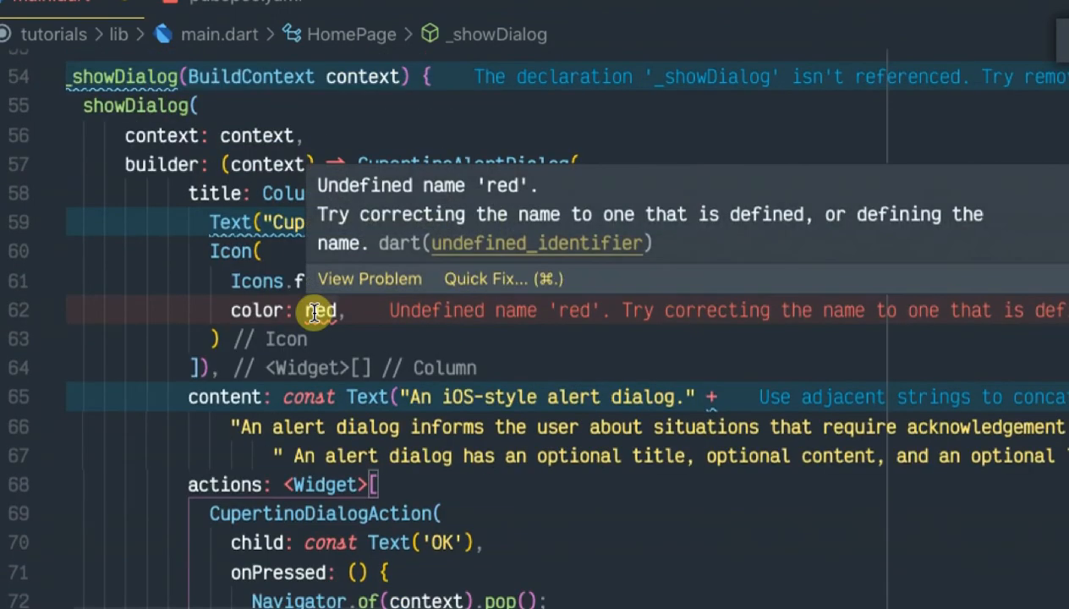
Change the heart Icon's color from red to Colors.red.
{"action": "left_click", "coordinate": [484, 278]}
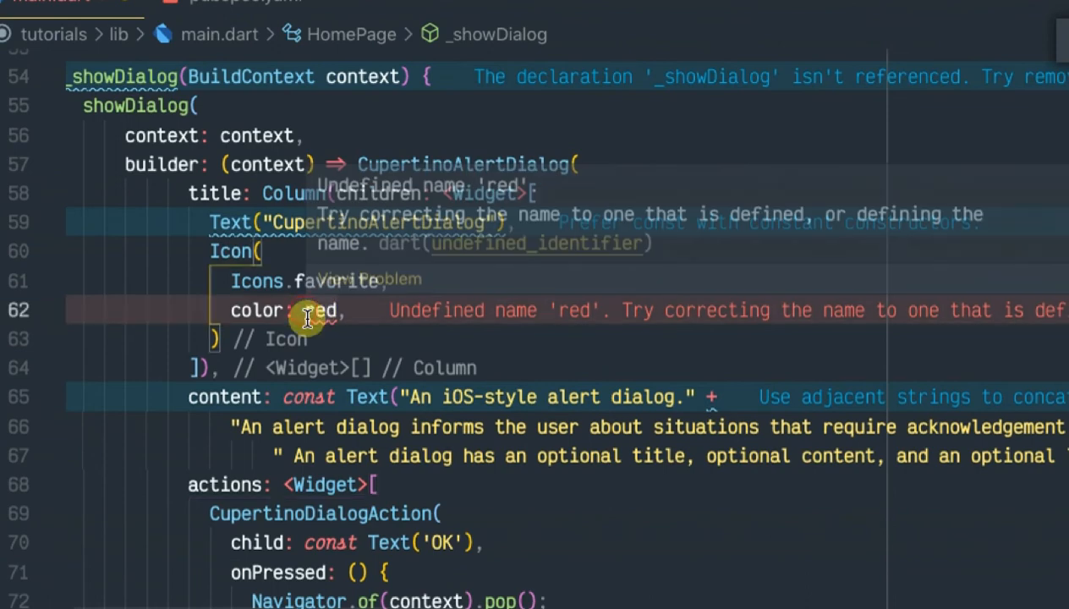
{"action": "type", "text": "Colors."}
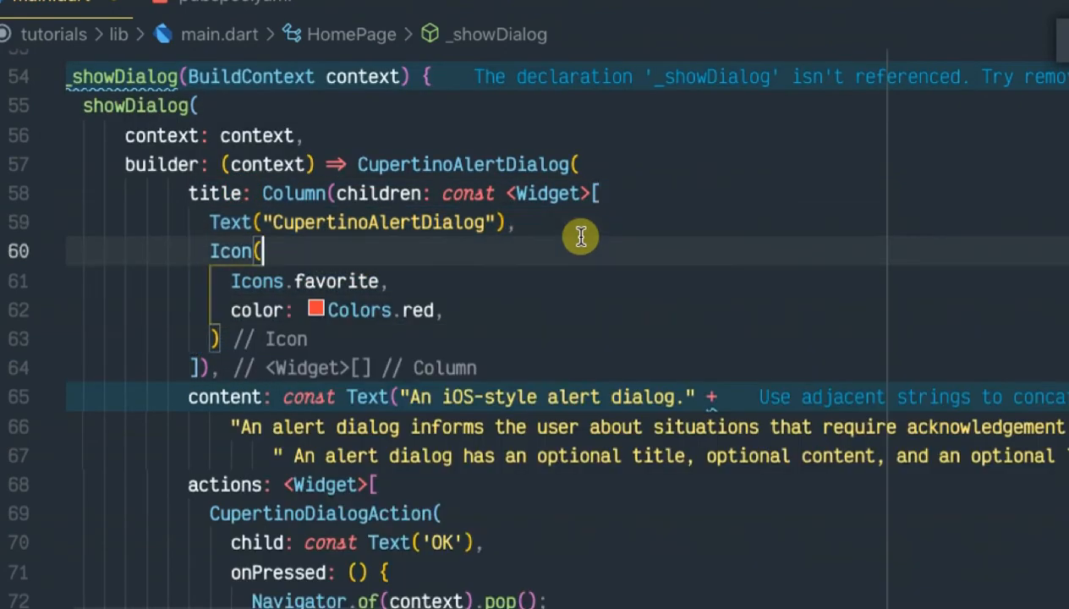
Uncomment the _showDialog(context) call in the RaisedButton's onPressed.
{"action": "scroll", "scroll_direction": "up", "scroll_amount": 3}
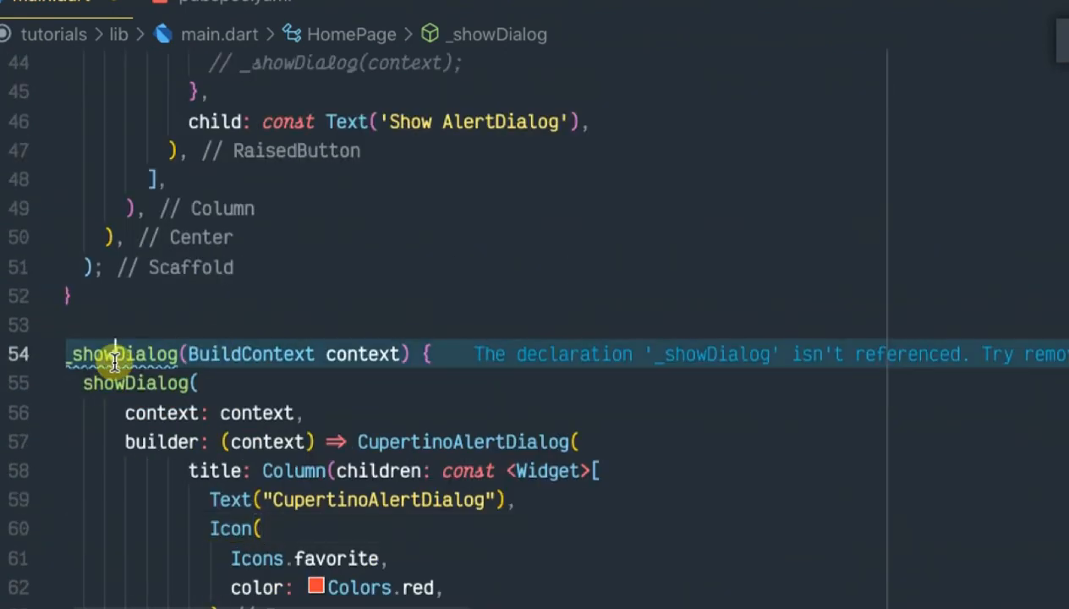
{"action": "scroll", "scroll_direction": "up", "scroll_amount": 3}
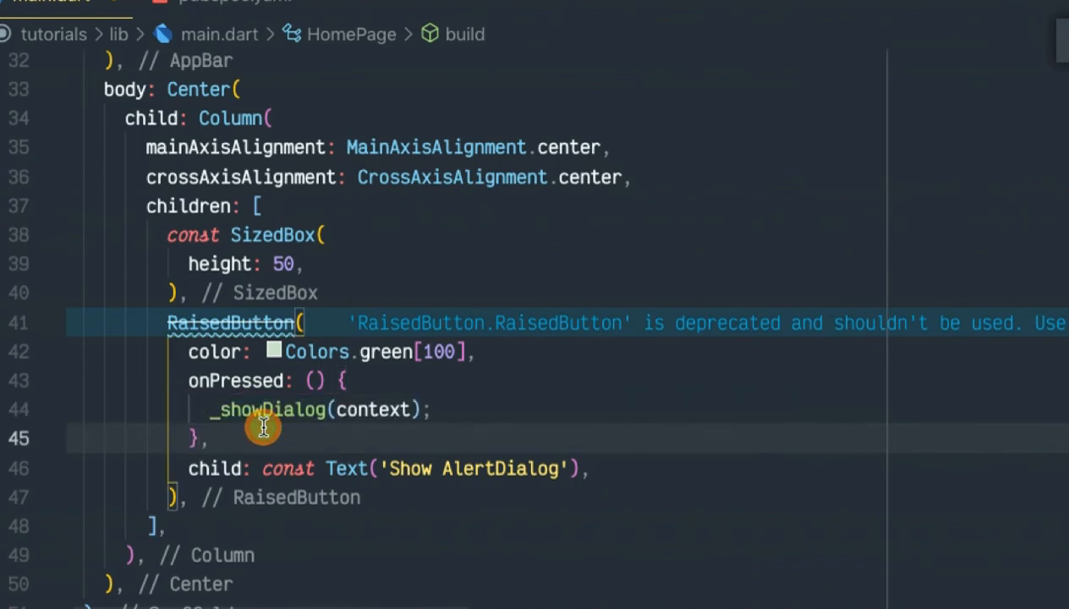
{"action": "scroll", "scroll_direction": "down", "scroll_amount": 3}
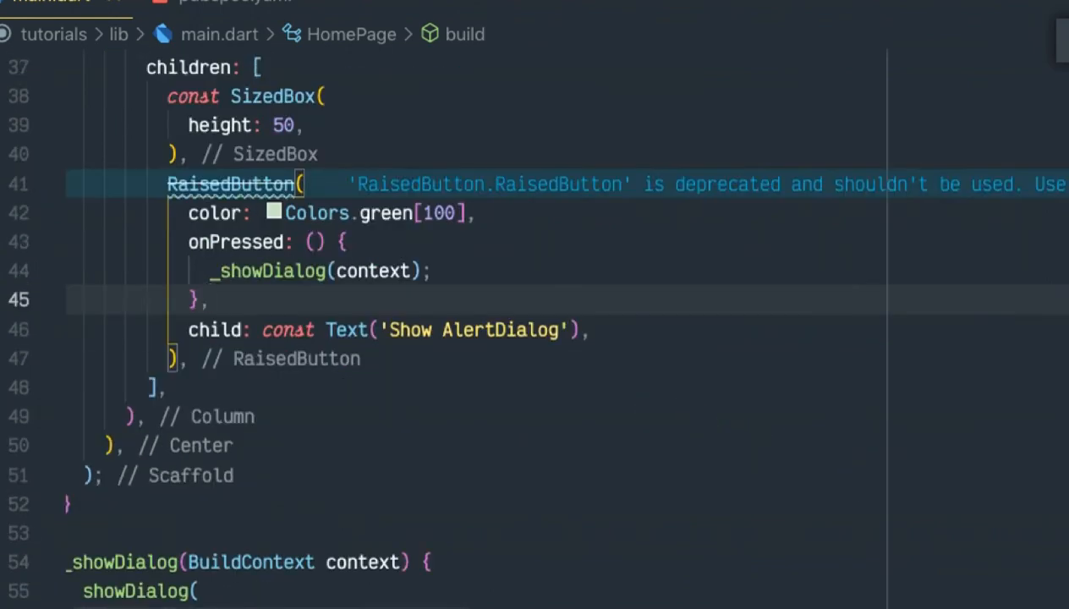
{"action": "scroll", "scroll_direction": "up", "scroll_amount": 3}
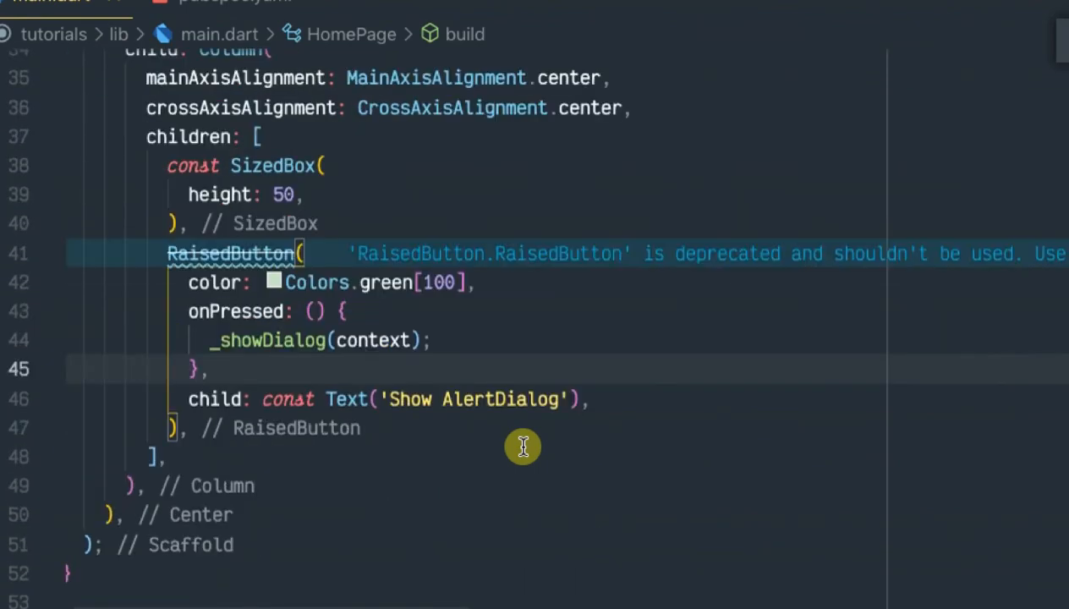
{"action": "scroll", "scroll_direction": "down", "scroll_amount": 3}
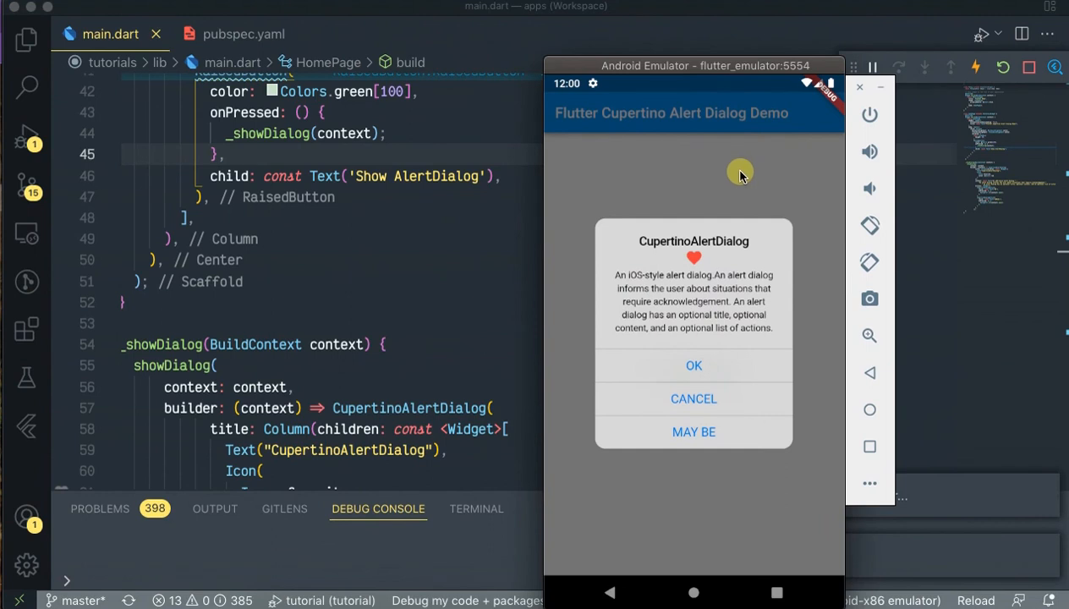
Dismiss the old three-action dialog, then reopen it and close it with CANCEL, then OK.
{"action": "left_click", "coordinate": [694, 365]}
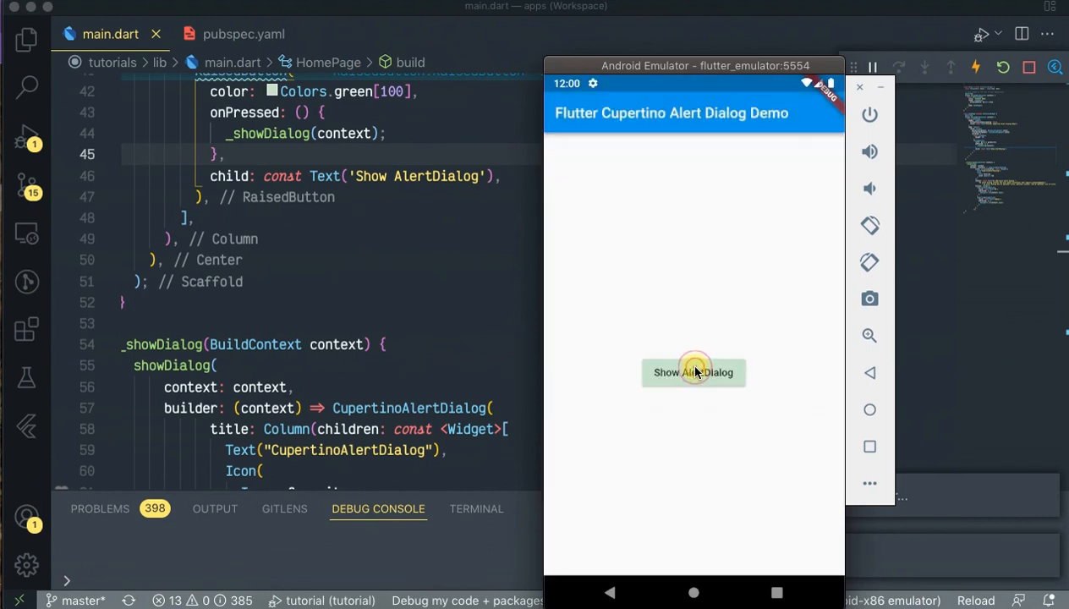
{"action": "left_click", "coordinate": [693, 373]}
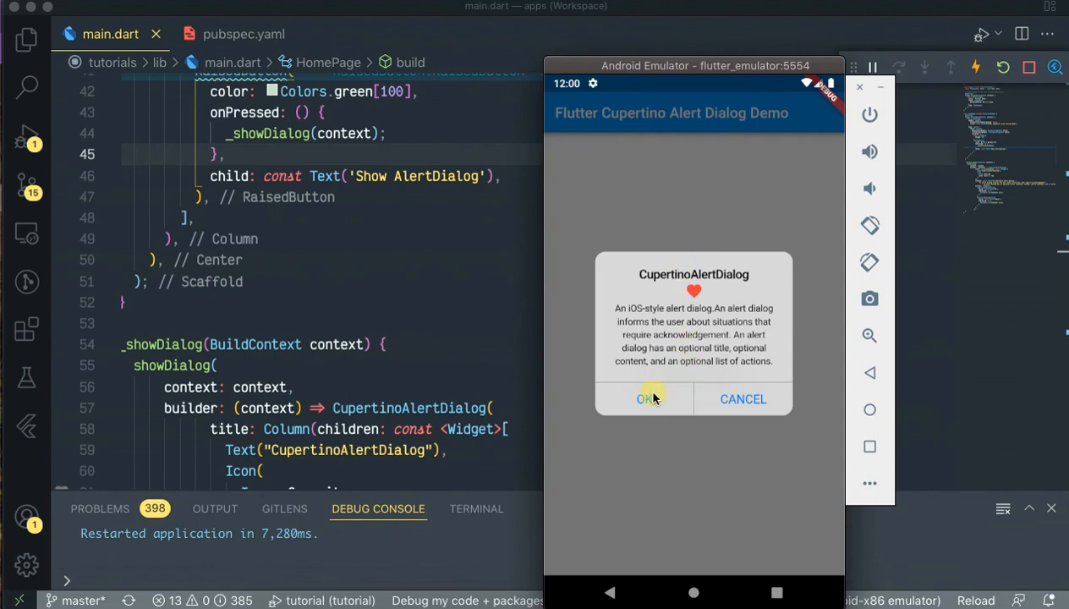
{"action": "mouse_move", "coordinate": [735, 404]}
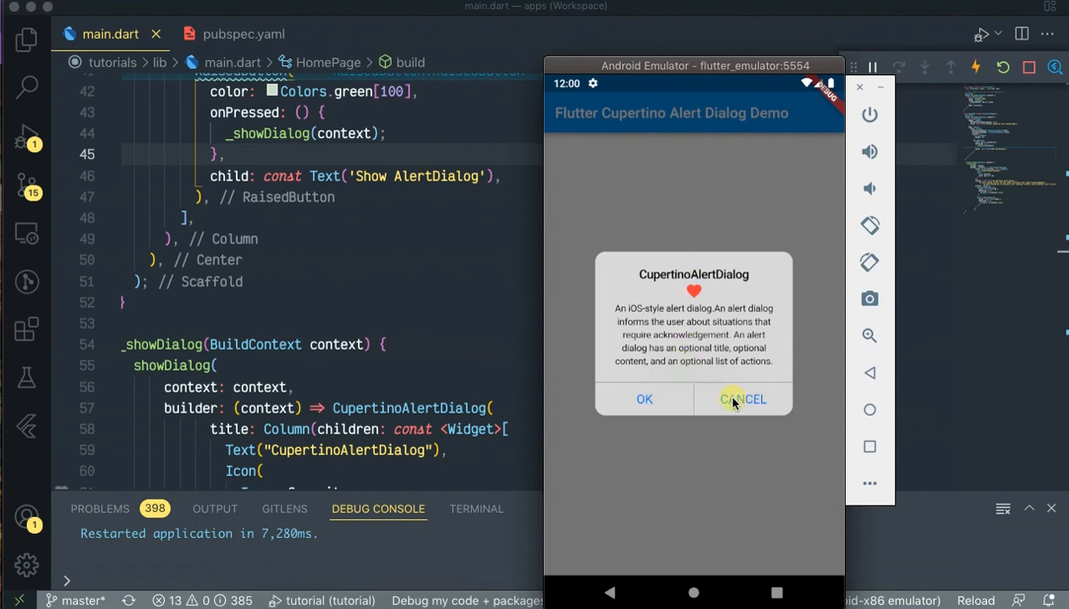
{"action": "left_click", "coordinate": [743, 398]}
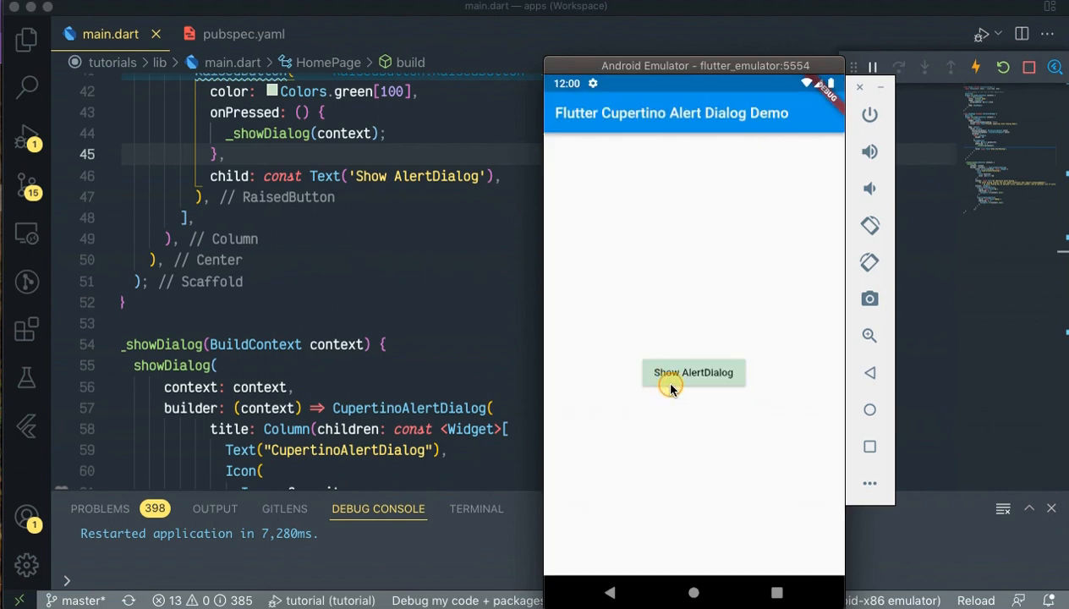
{"action": "left_click", "coordinate": [693, 372]}
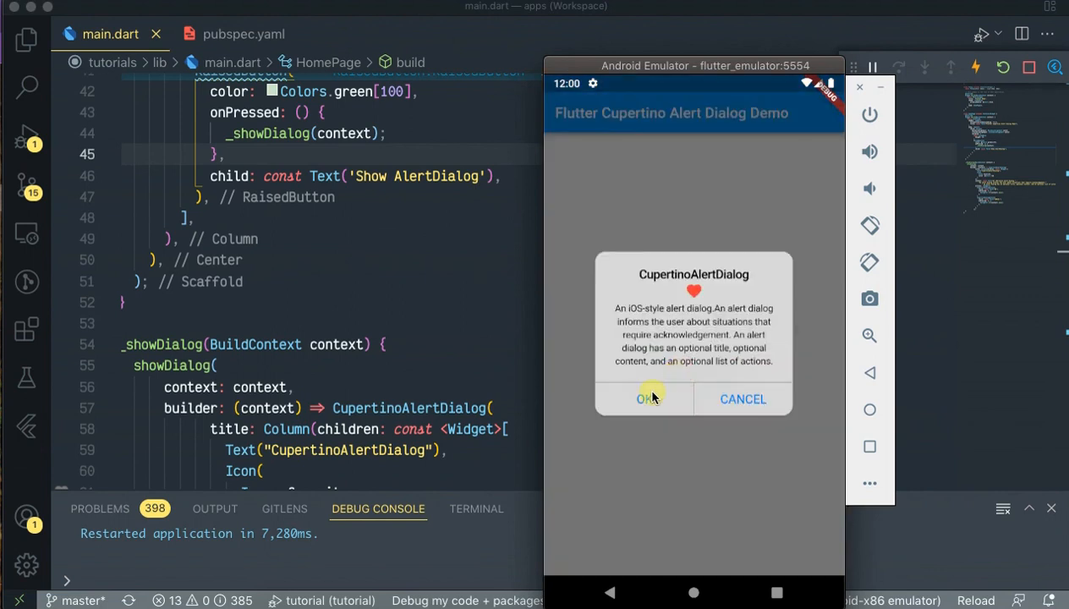
{"action": "left_click", "coordinate": [647, 399]}
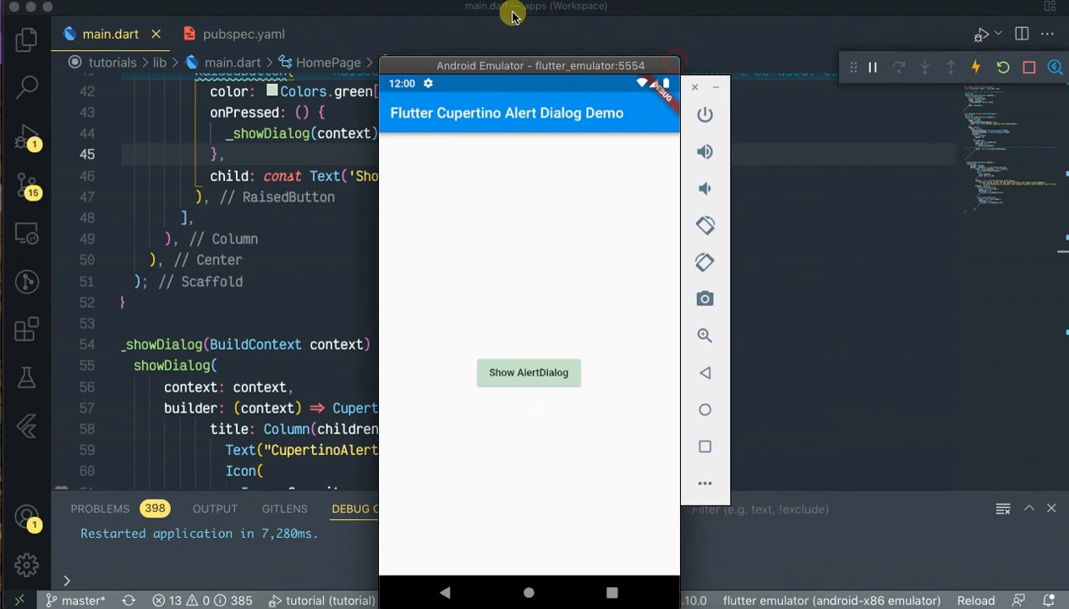
Open the Show AlertDialog dialog twice more, dismissing it and closing it with OK.
{"action": "left_click", "coordinate": [528, 372]}
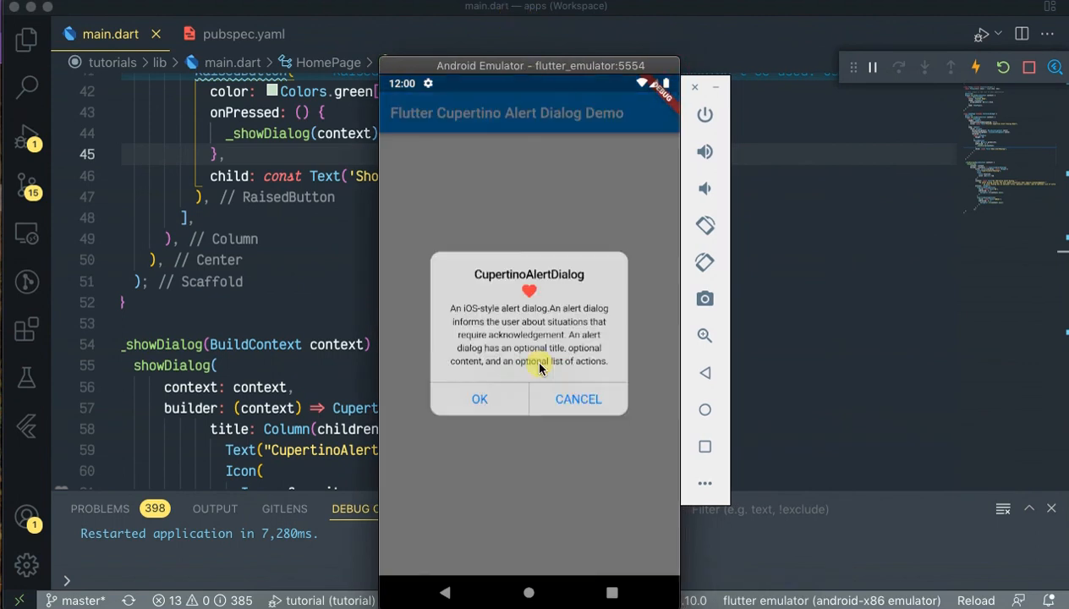
{"action": "left_click", "coordinate": [479, 399]}
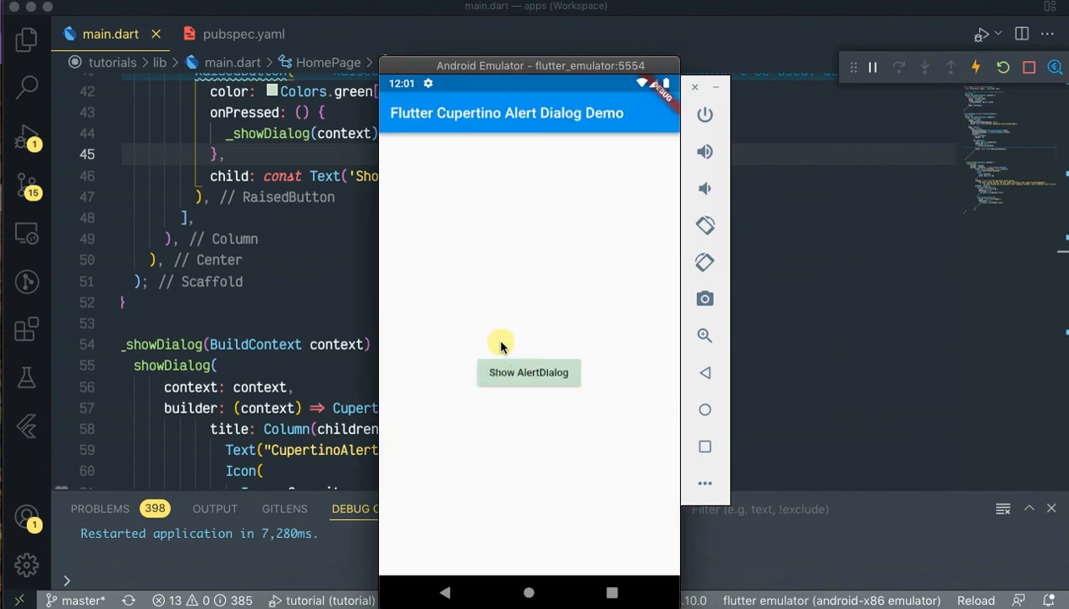
{"action": "left_click", "coordinate": [528, 373]}
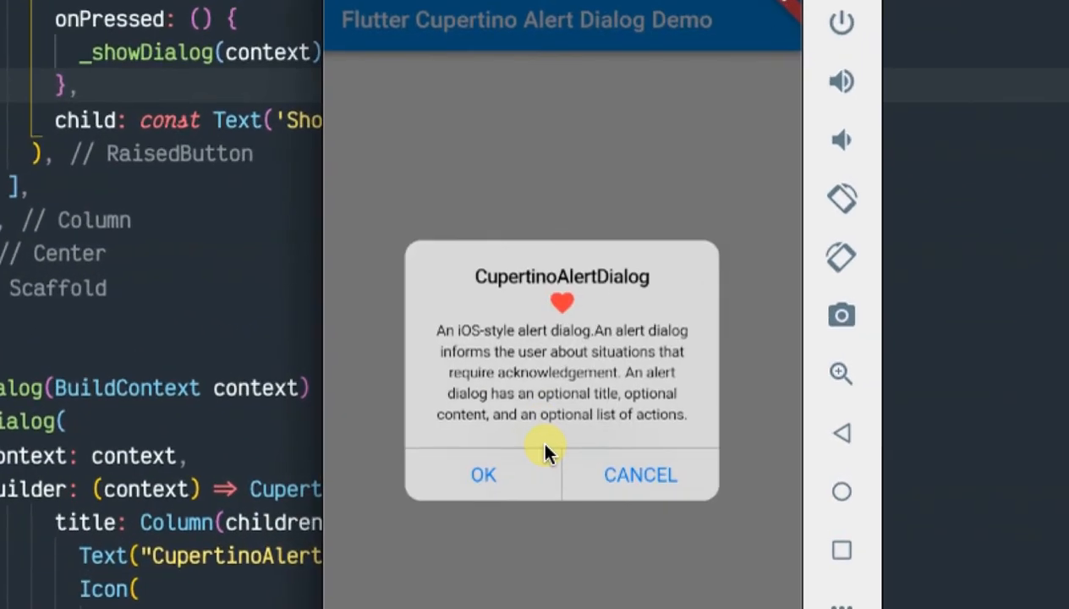
{"action": "left_click", "coordinate": [483, 475]}
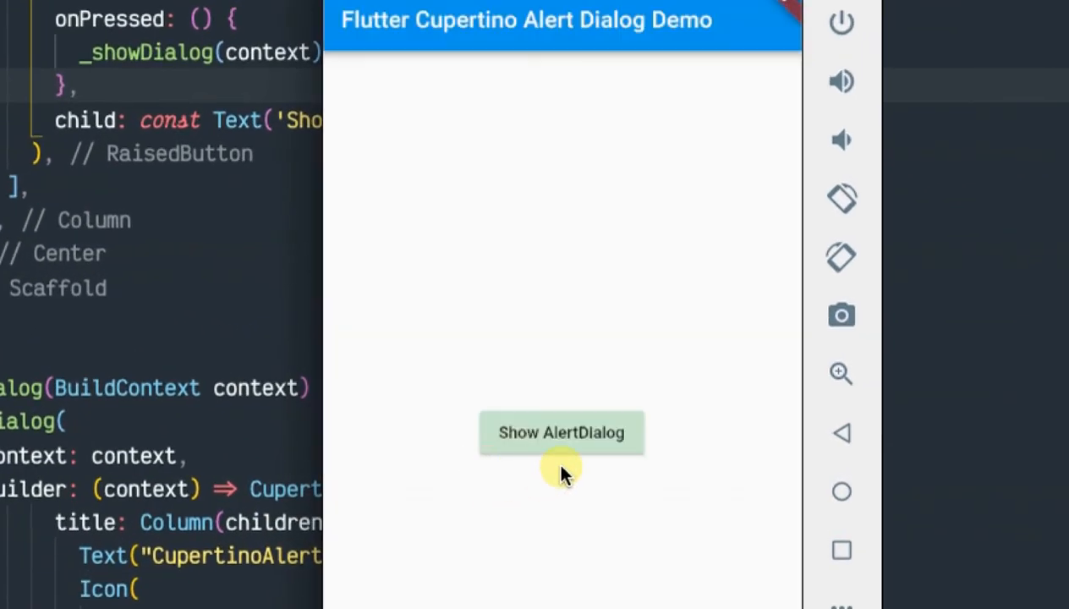